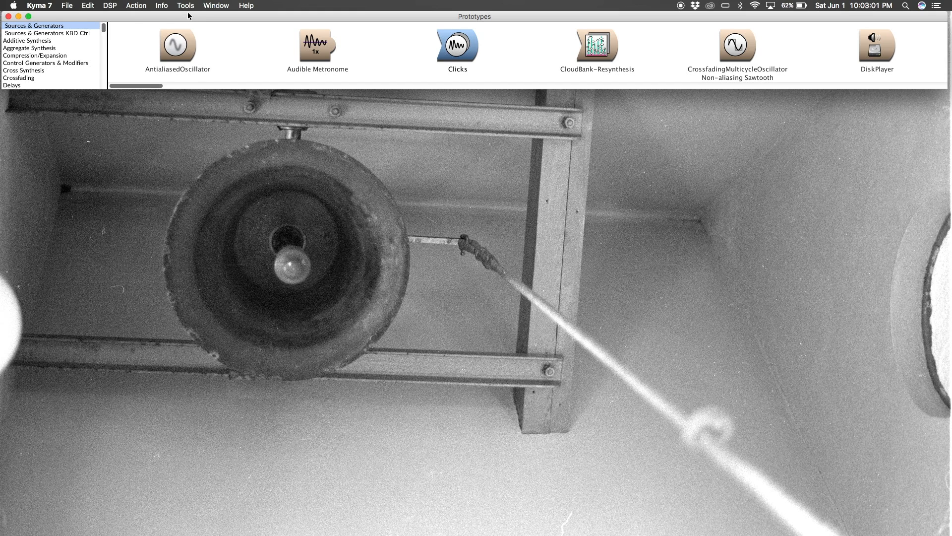
Bring up the Spectral Analysis tool from the Tools menu
{"action": "left_click", "coordinate": [185, 6]}
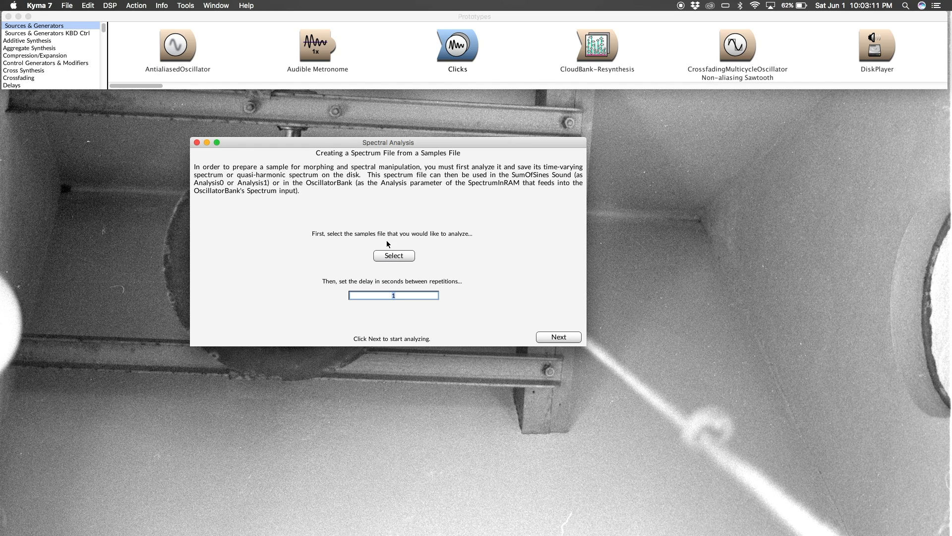
{"action": "mouse_move", "coordinate": [403, 262]}
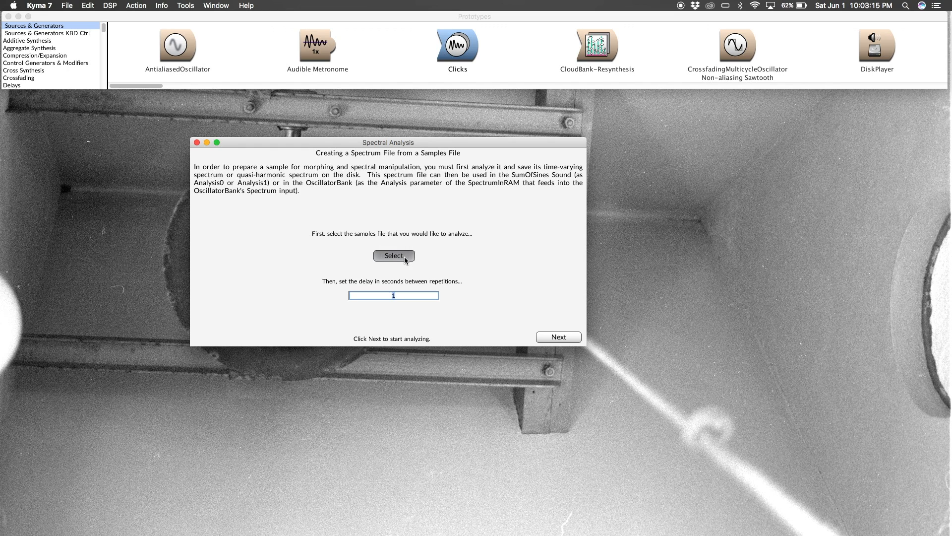
Browse Kyma 7 Folder > Sets of Samples > Tobias Enhus > Tobias Metalic Chord and load bachet19.aif
{"action": "left_click", "coordinate": [394, 255]}
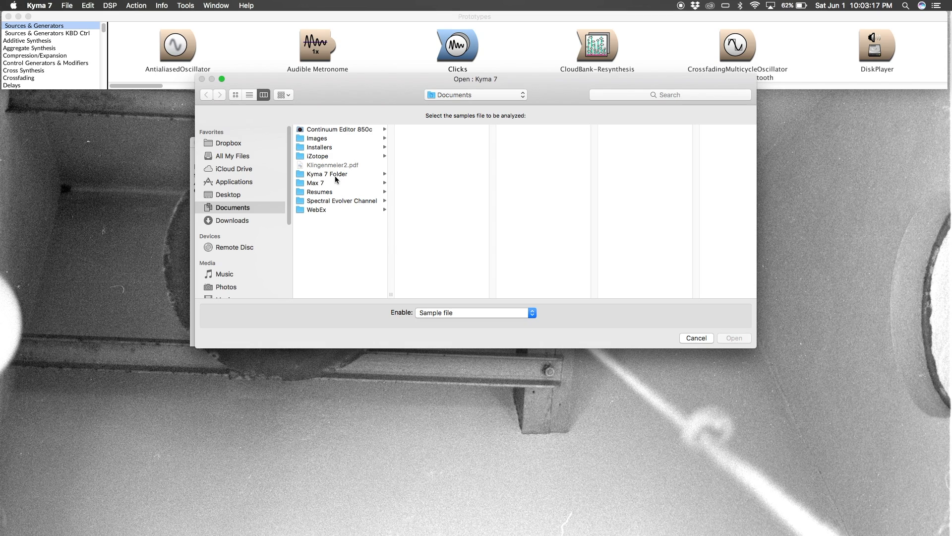
{"action": "left_click", "coordinate": [326, 174]}
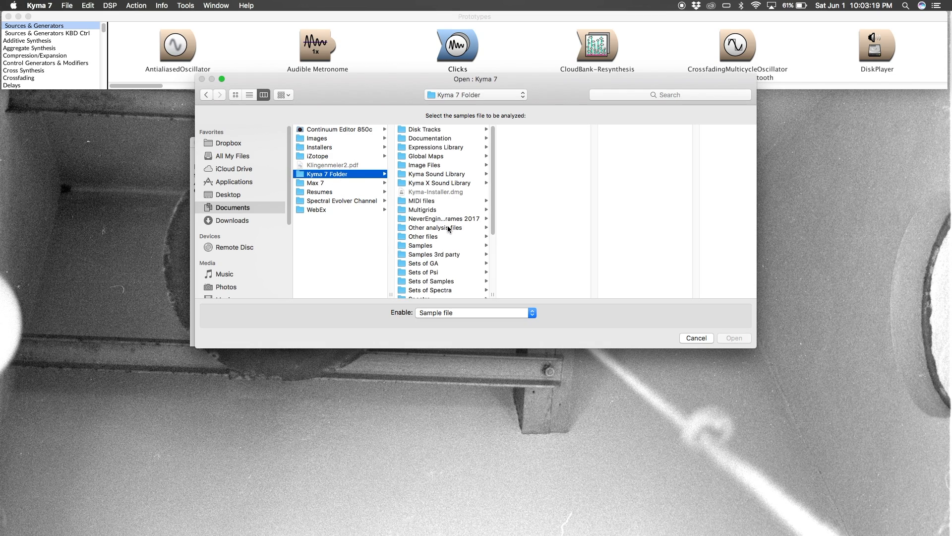
{"action": "scroll", "scroll_direction": "down", "scroll_amount": 3}
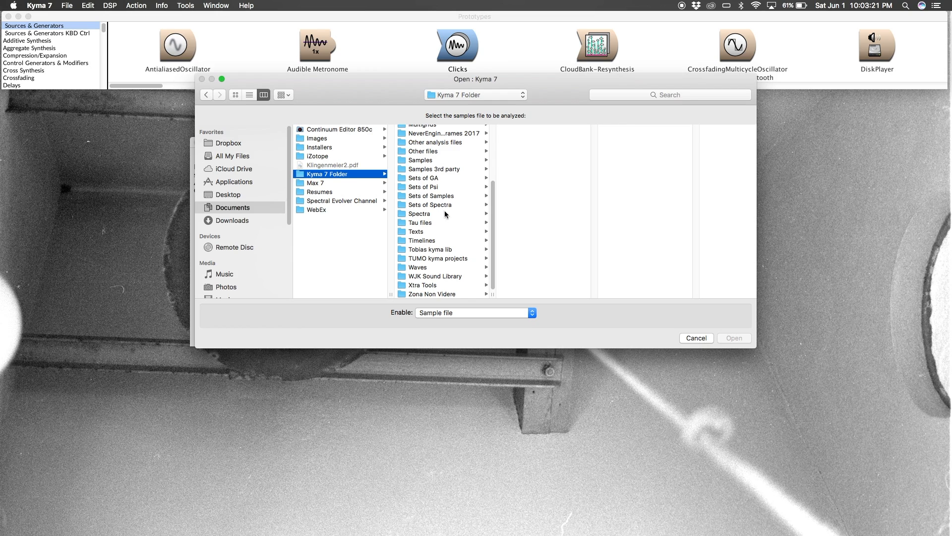
{"action": "left_click", "coordinate": [429, 196]}
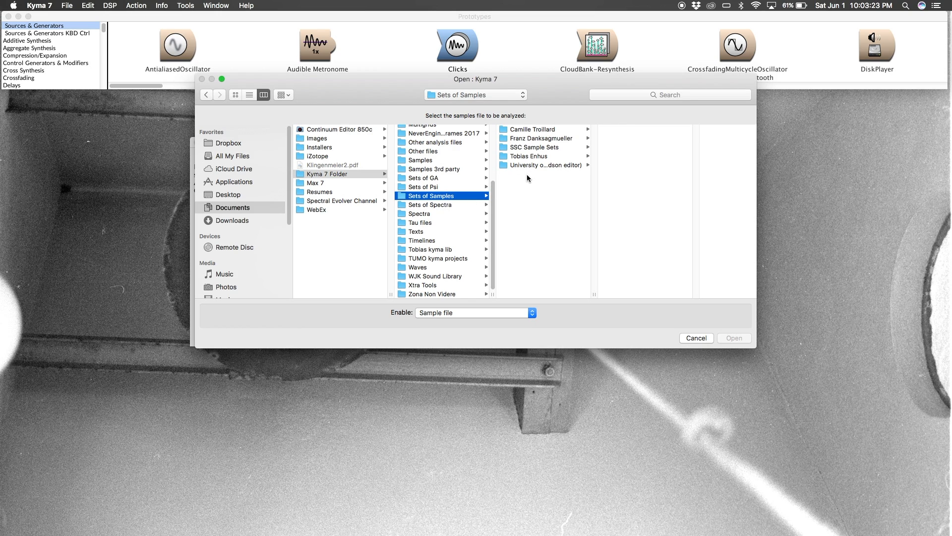
{"action": "left_click", "coordinate": [527, 156]}
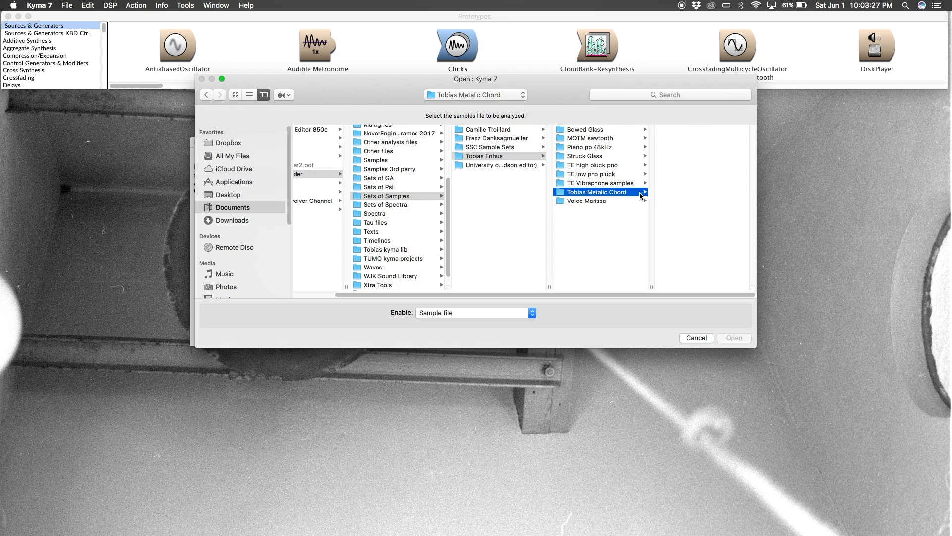
{"action": "left_click", "coordinate": [598, 191]}
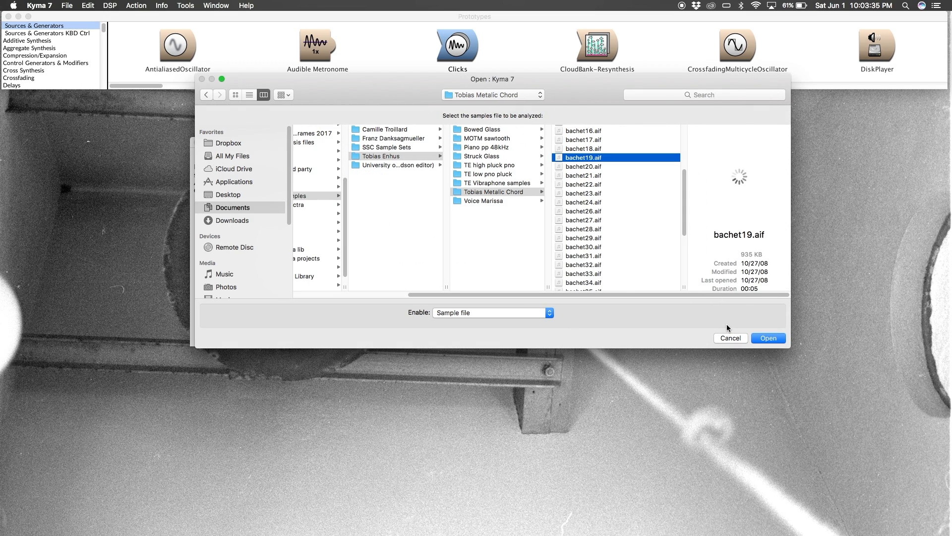
{"action": "left_click", "coordinate": [768, 337]}
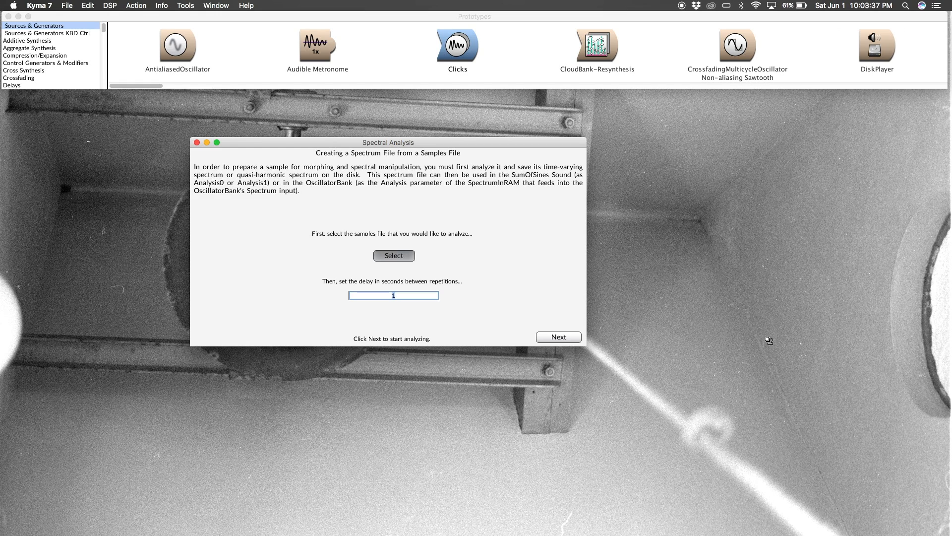
Confirm bachet19.aif as the file to analyze with a 1-second repetition delay
{"action": "left_click", "coordinate": [394, 255]}
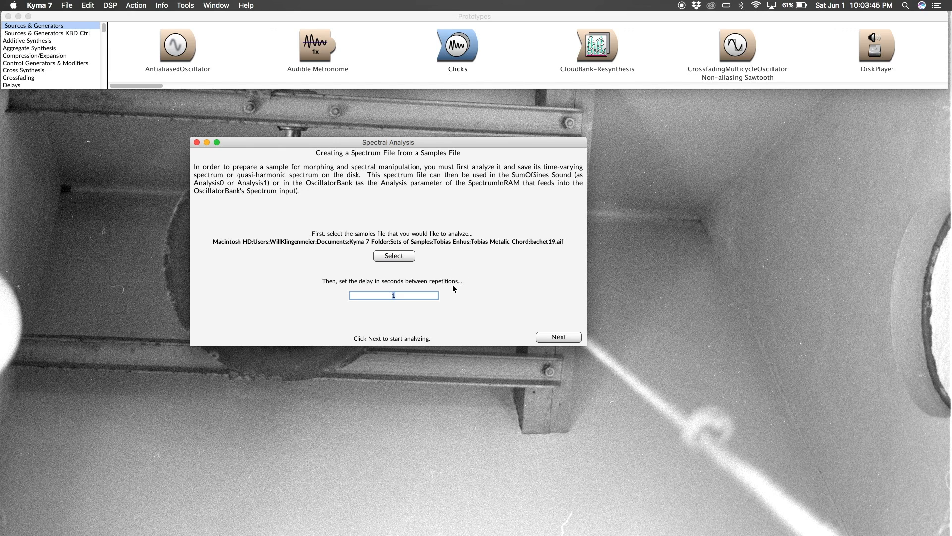
{"action": "left_click", "coordinate": [557, 337]}
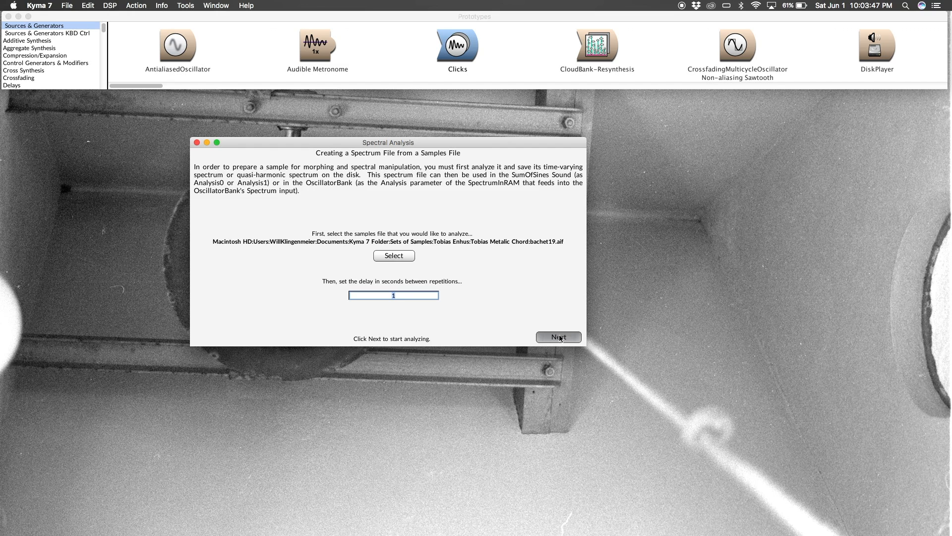
Advance to the Set Overall Analysis Parameters page
{"action": "left_click", "coordinate": [557, 336]}
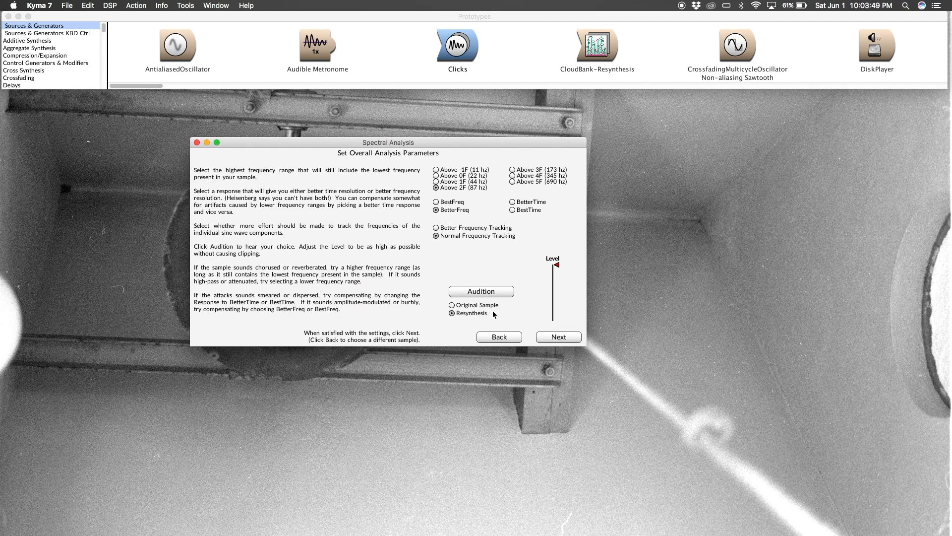
{"action": "mouse_move", "coordinate": [325, 226]}
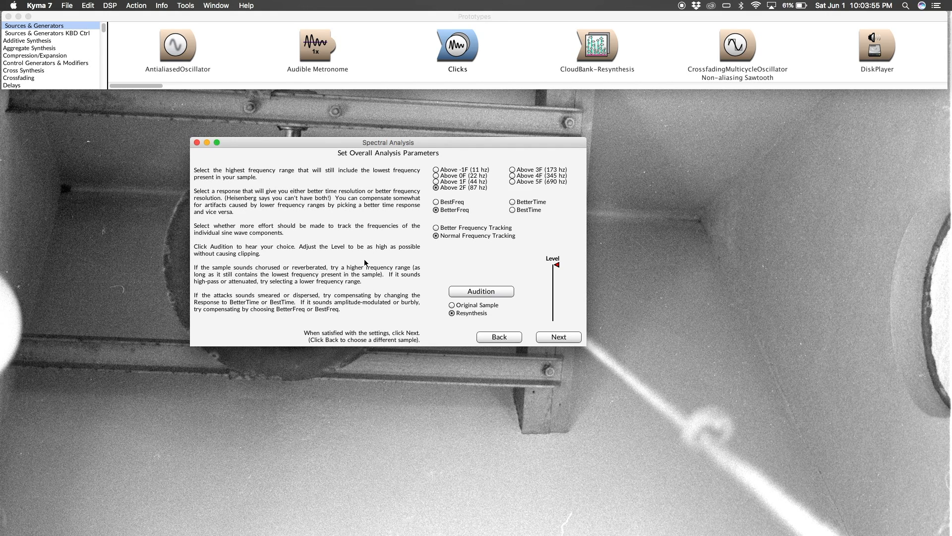
{"action": "mouse_move", "coordinate": [385, 261]}
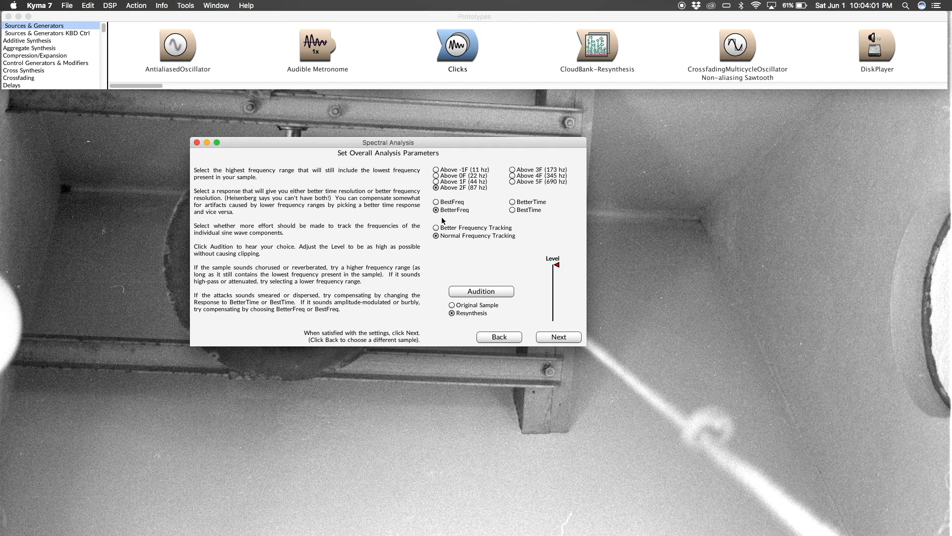
{"action": "mouse_move", "coordinate": [488, 210]}
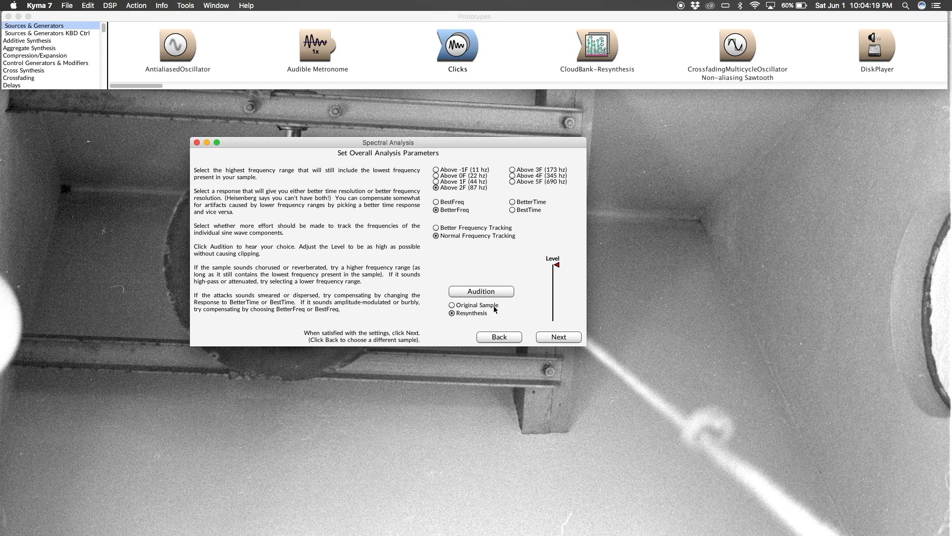
{"action": "mouse_move", "coordinate": [481, 317]}
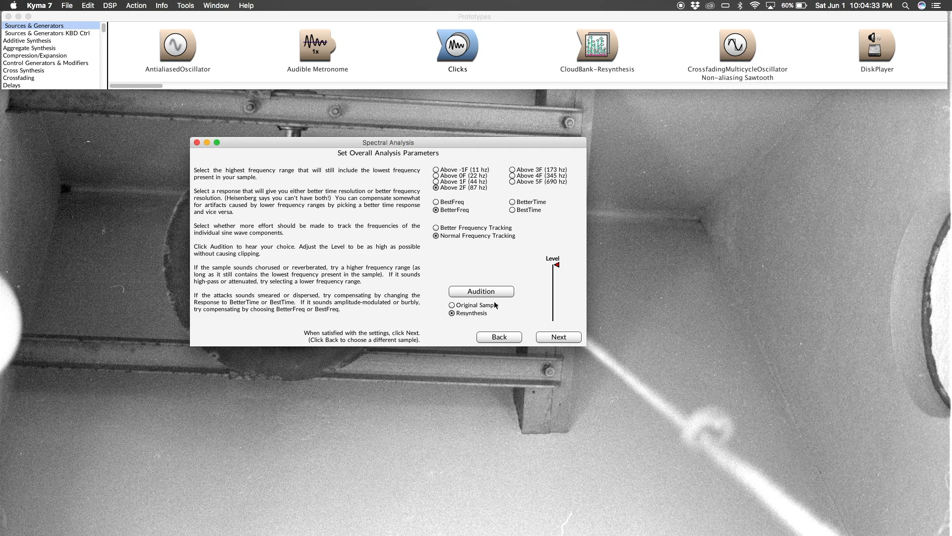
{"action": "mouse_move", "coordinate": [502, 296]}
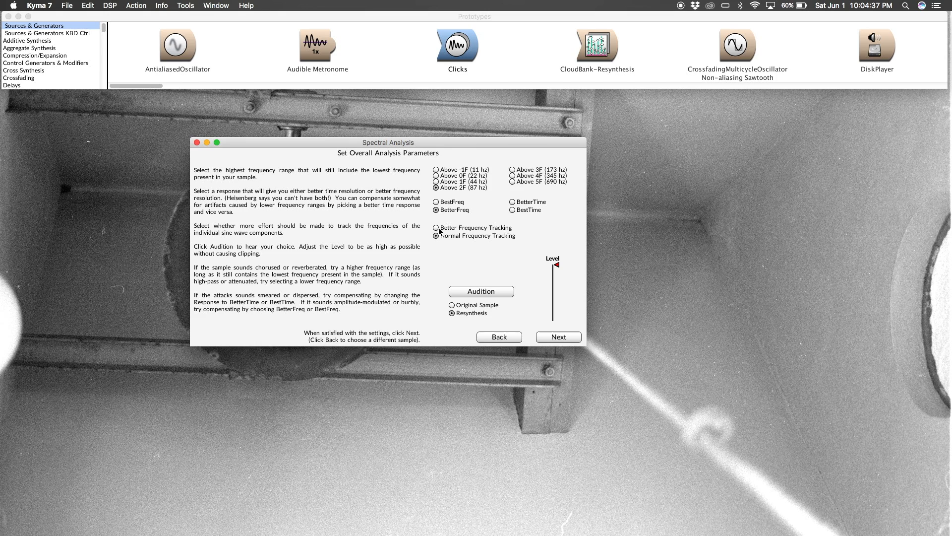
Choose Better Frequency Tracking and BetterTime response, auditioning the 252-sine resynthesis
{"action": "left_click", "coordinate": [439, 227]}
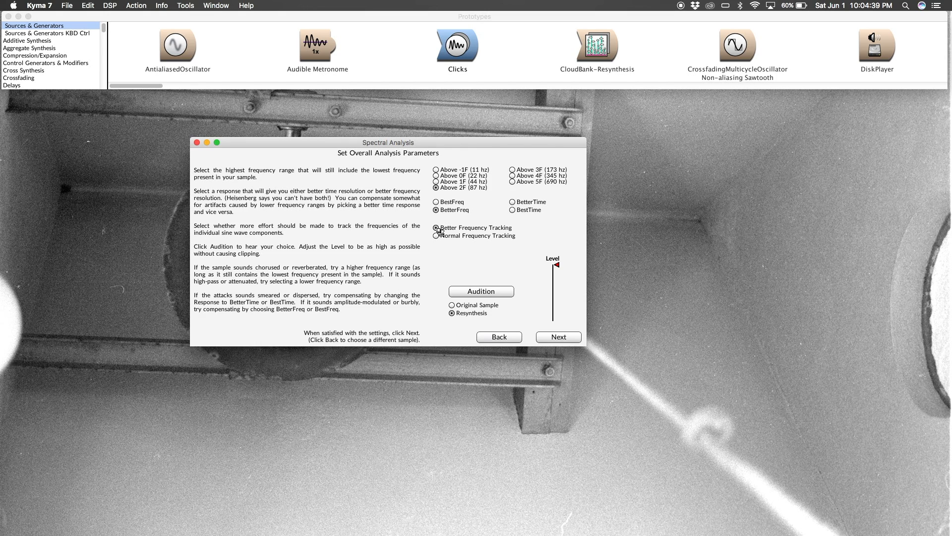
{"action": "left_click", "coordinate": [436, 227]}
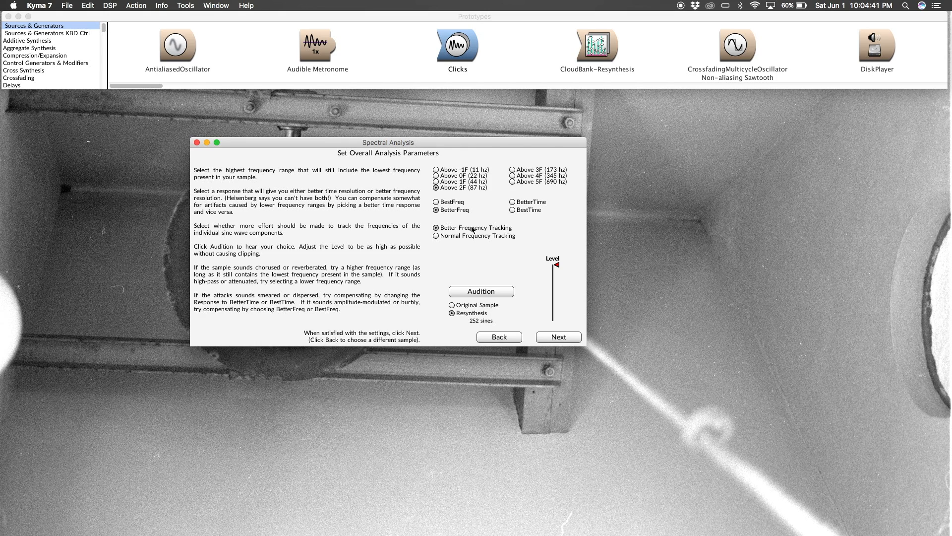
{"action": "left_click", "coordinate": [513, 209]}
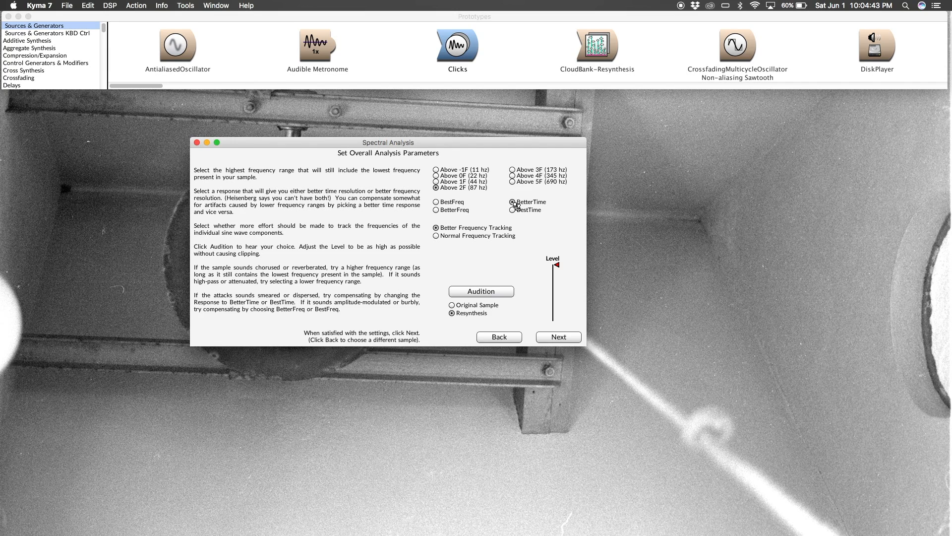
{"action": "left_click", "coordinate": [481, 291]}
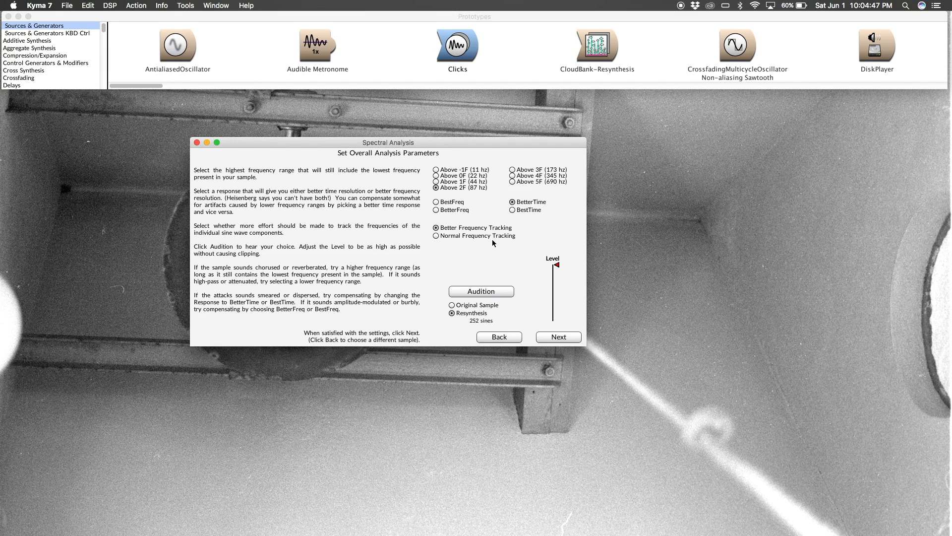
{"action": "mouse_move", "coordinate": [340, 228]}
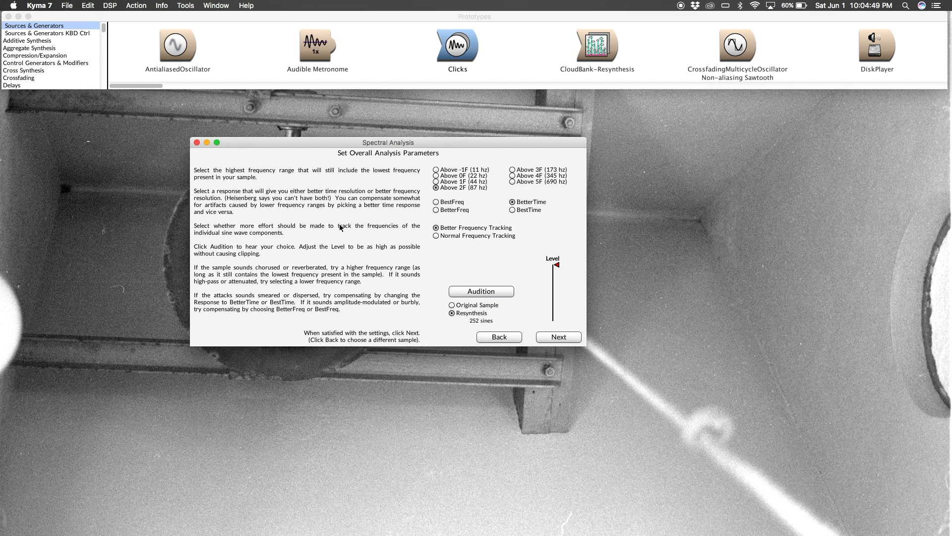
{"action": "mouse_move", "coordinate": [489, 225]}
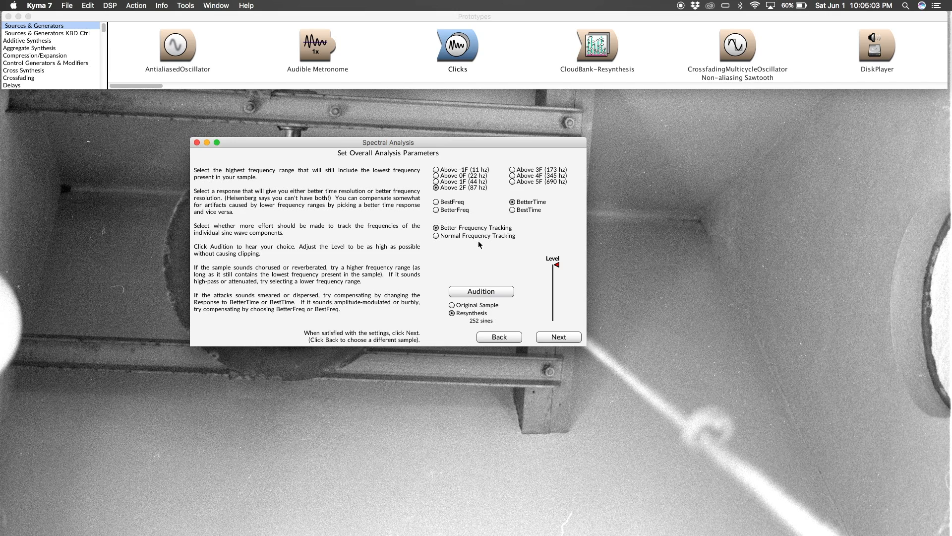
{"action": "mouse_move", "coordinate": [500, 314]}
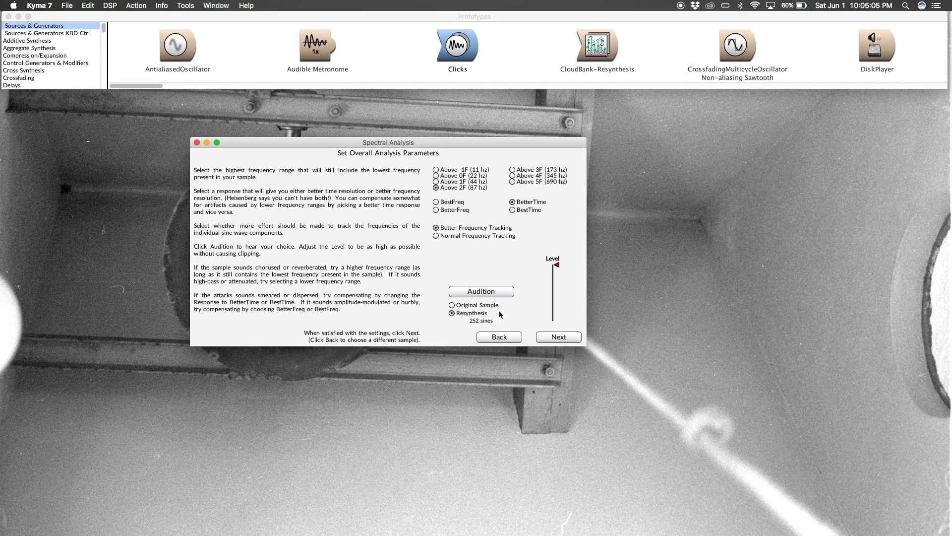
{"action": "mouse_move", "coordinate": [479, 326]}
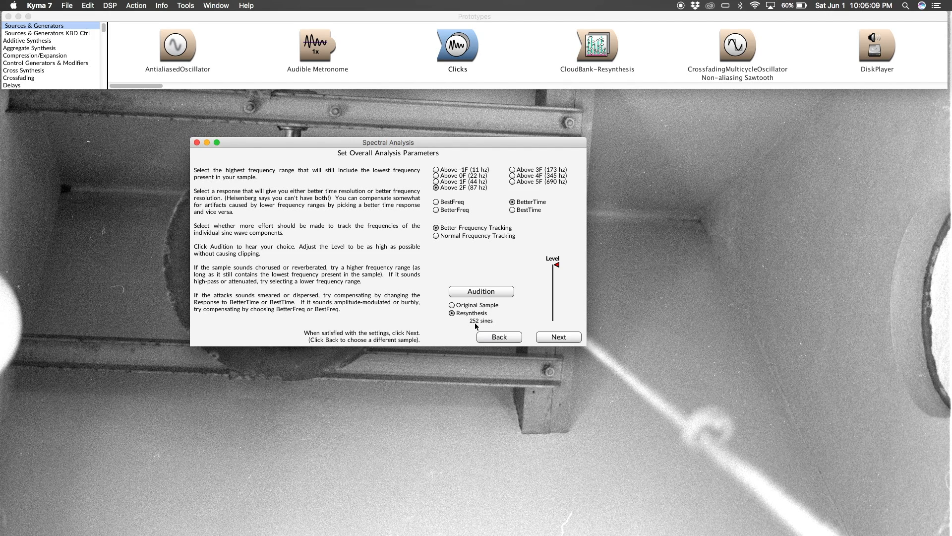
{"action": "mouse_move", "coordinate": [496, 309]}
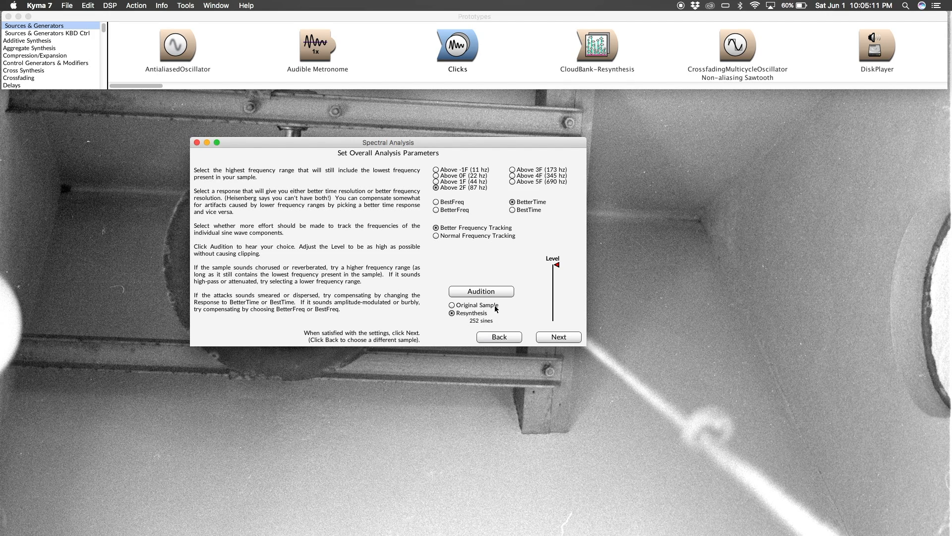
{"action": "mouse_move", "coordinate": [477, 326]}
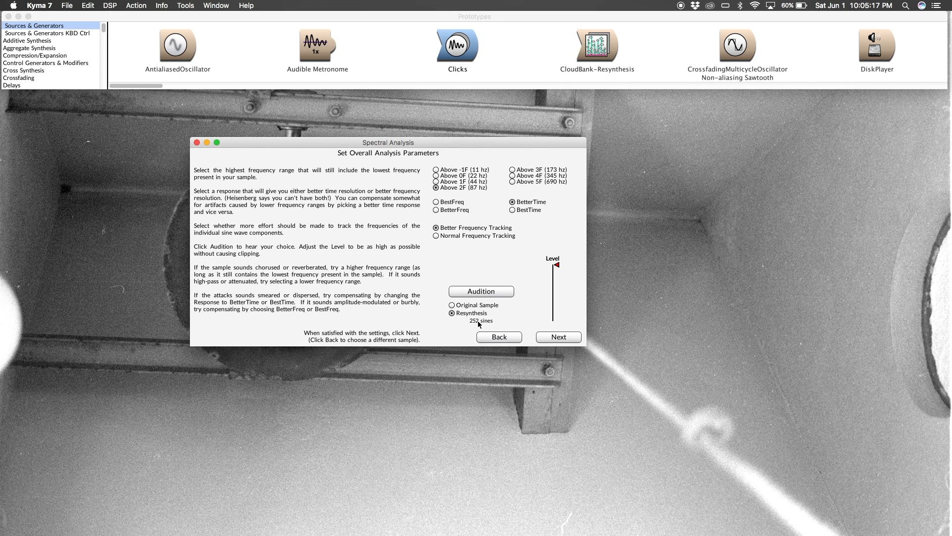
{"action": "mouse_move", "coordinate": [488, 322]}
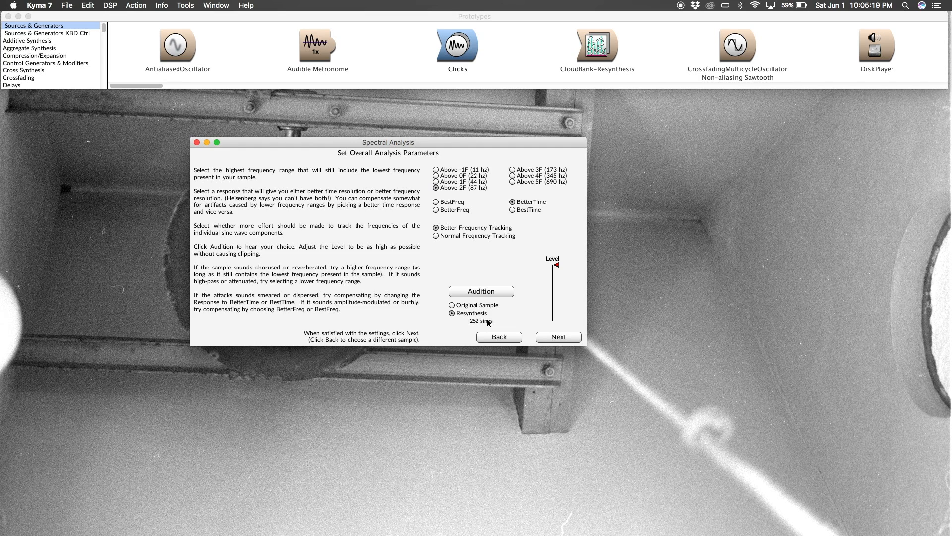
{"action": "mouse_move", "coordinate": [500, 319]}
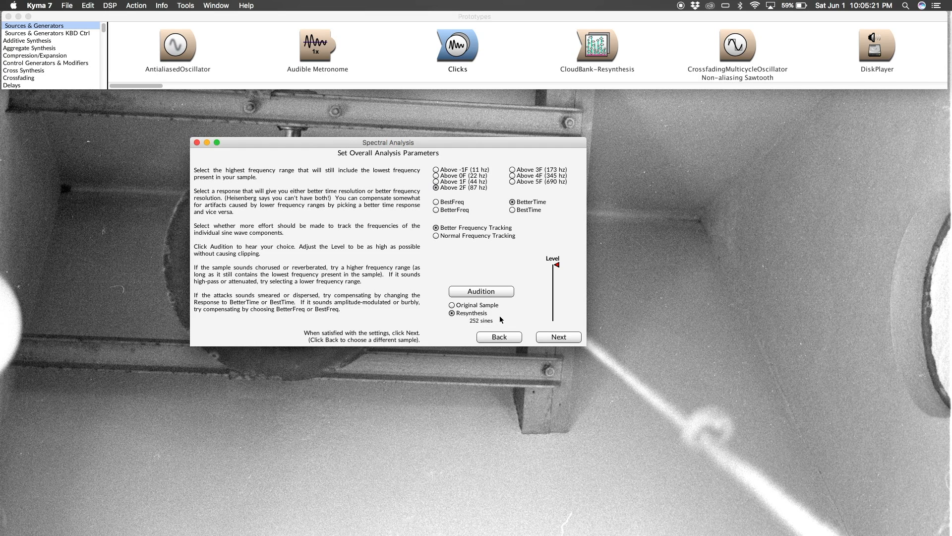
{"action": "mouse_move", "coordinate": [517, 248]}
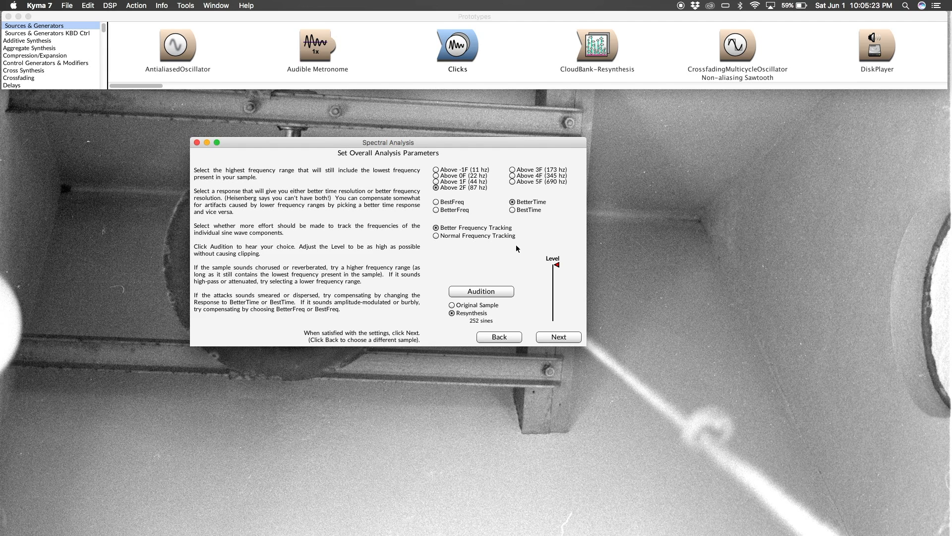
{"action": "mouse_move", "coordinate": [541, 335]}
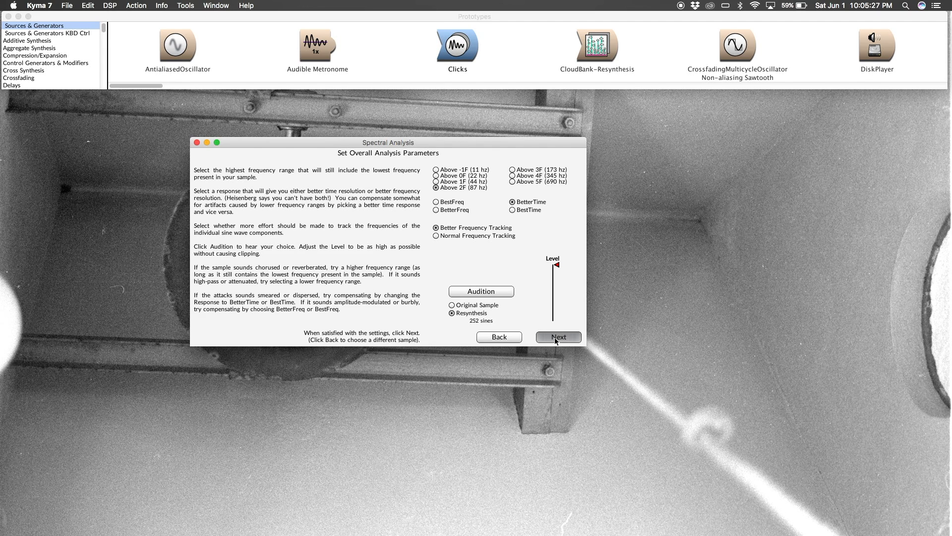
Proceed to Create Spectrum File and choose a mono mix of the channels
{"action": "left_click", "coordinate": [556, 337]}
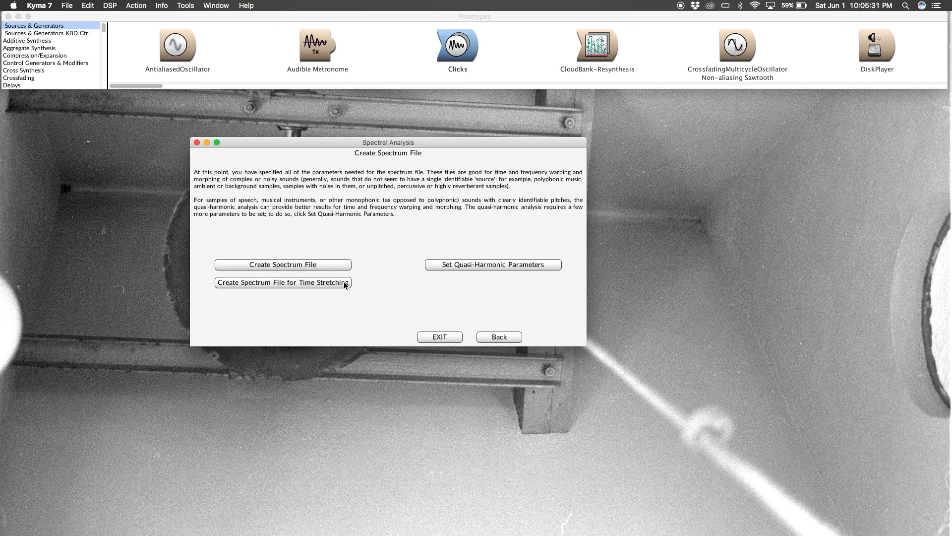
{"action": "mouse_move", "coordinate": [291, 268]}
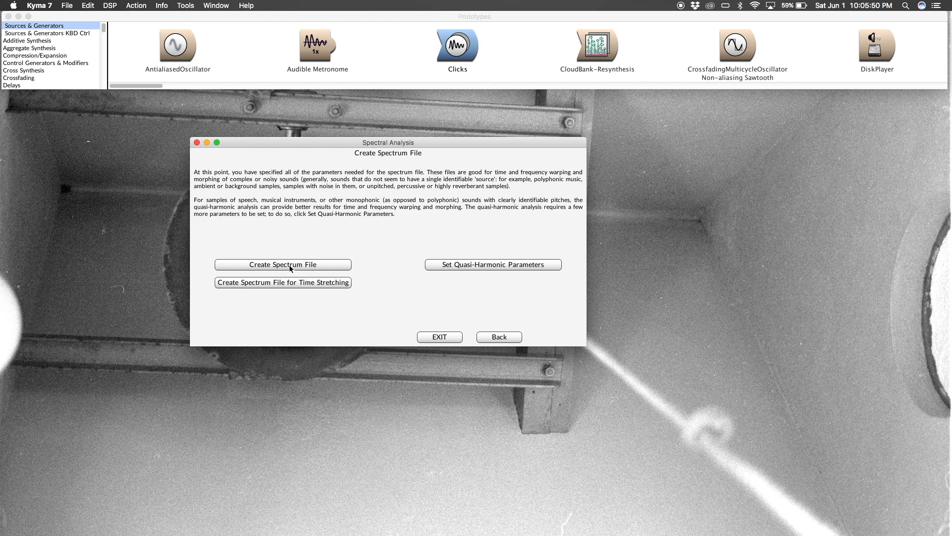
{"action": "left_click", "coordinate": [282, 263]}
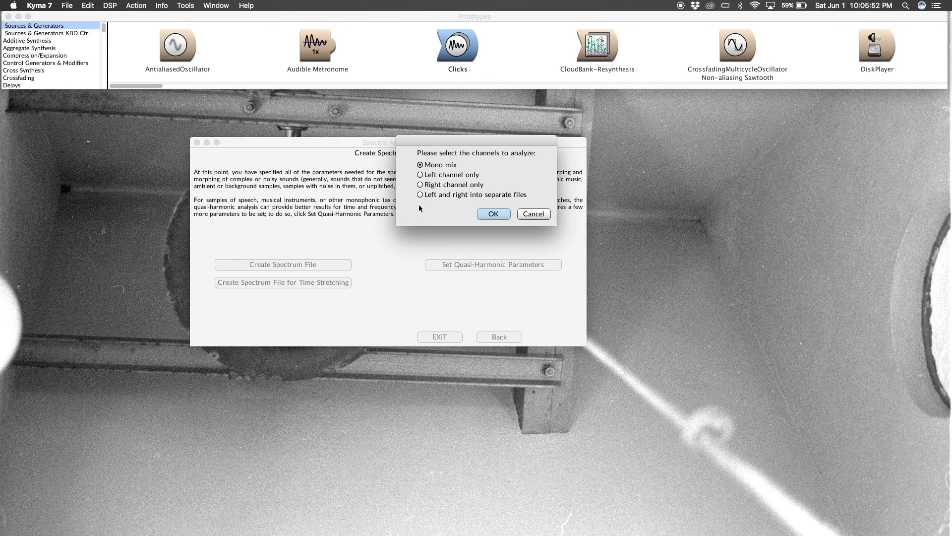
{"action": "mouse_move", "coordinate": [439, 199]}
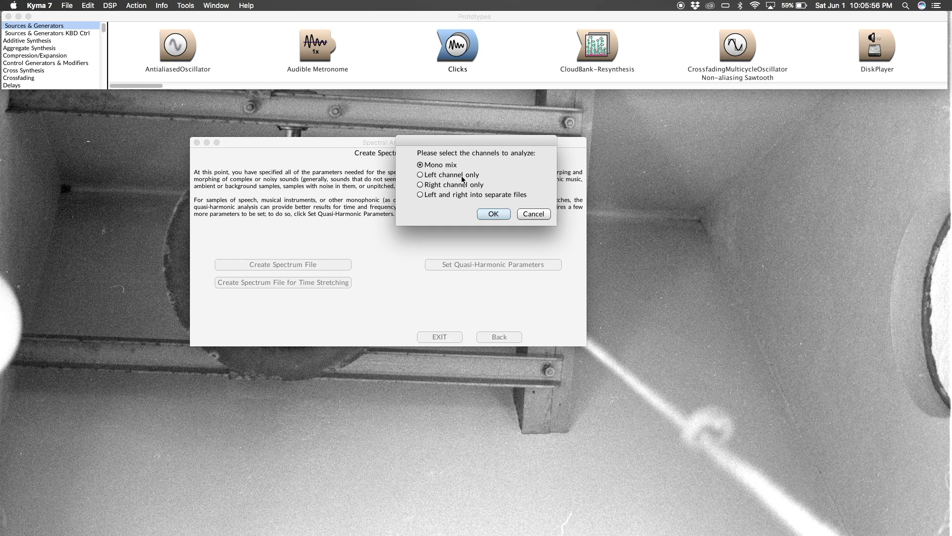
{"action": "left_click", "coordinate": [493, 214]}
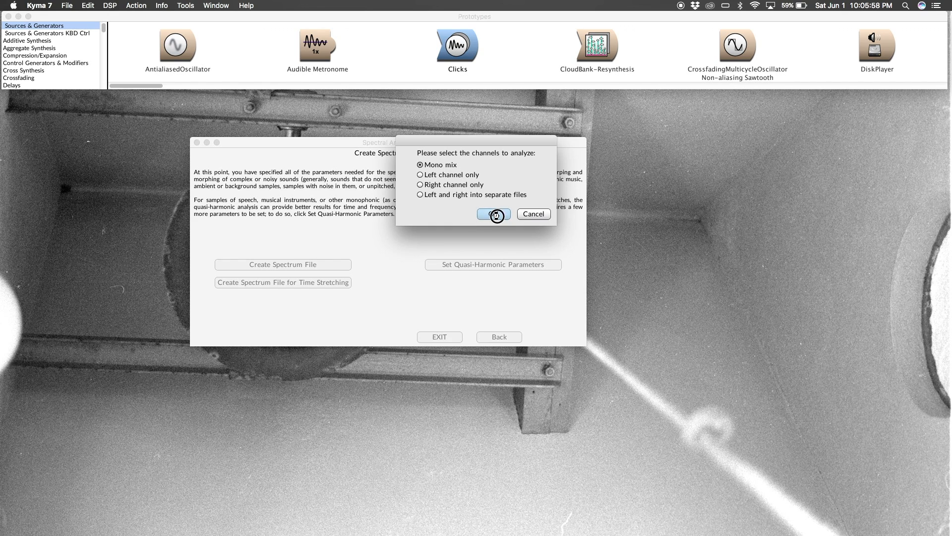
Confirm mono mix, bringing up the save prompt for bachet19 s256 betterTime mono.spc
{"action": "left_click", "coordinate": [493, 214]}
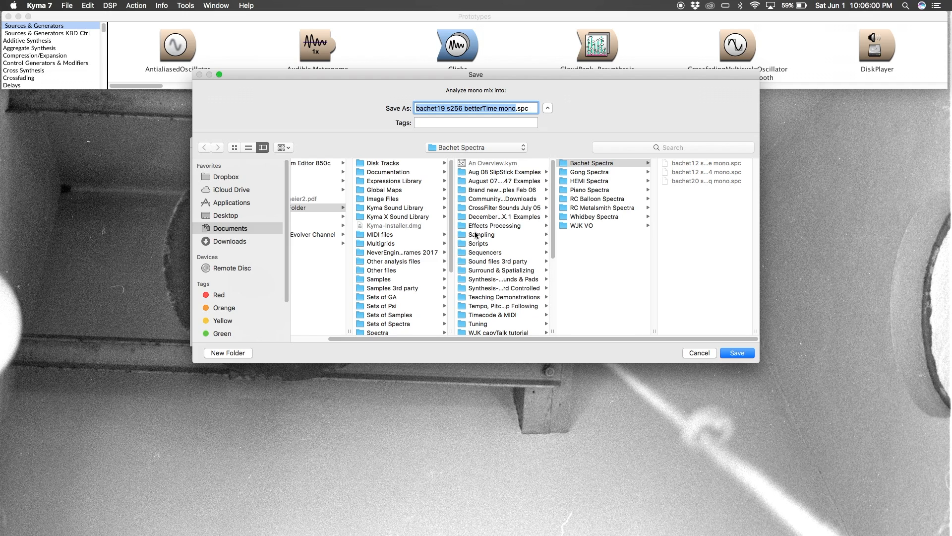
{"action": "mouse_move", "coordinate": [485, 120]}
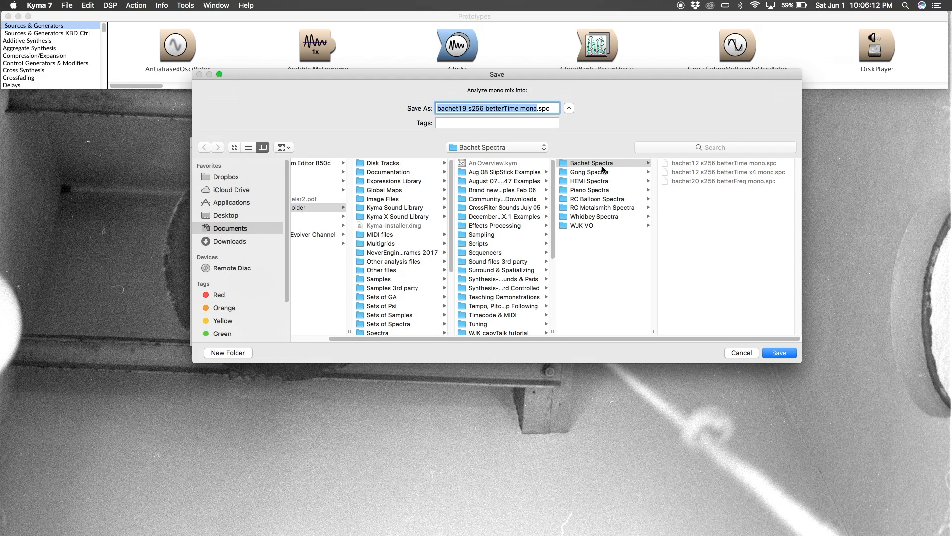
{"action": "mouse_move", "coordinate": [723, 200]}
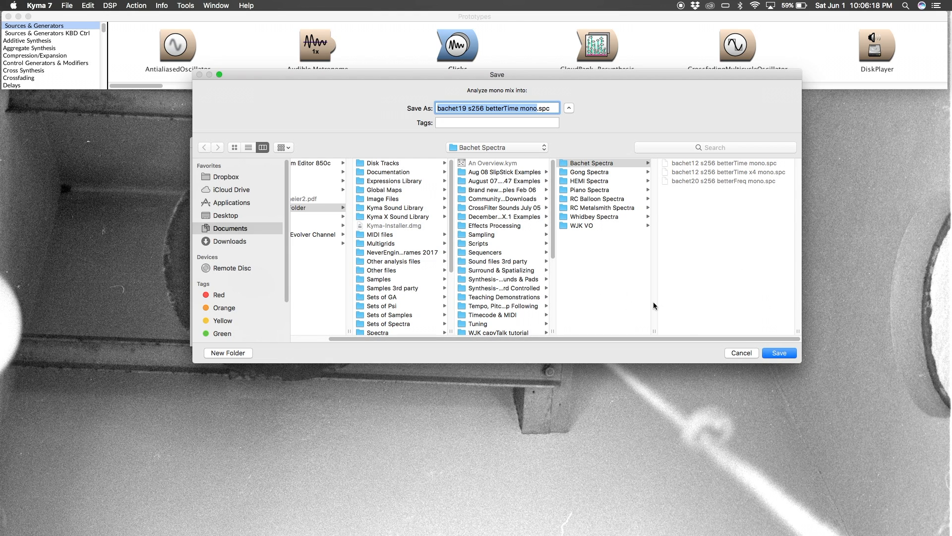
Save bachet19 s256 betterTime mono.spc into Bachet Spectra, run the analysis and show its display
{"action": "left_click", "coordinate": [780, 354]}
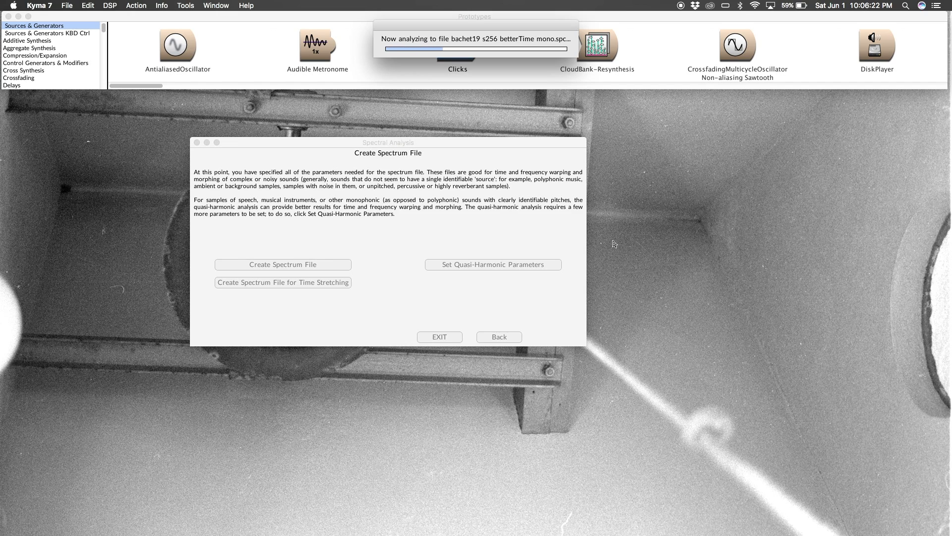
{"action": "mouse_move", "coordinate": [548, 276]}
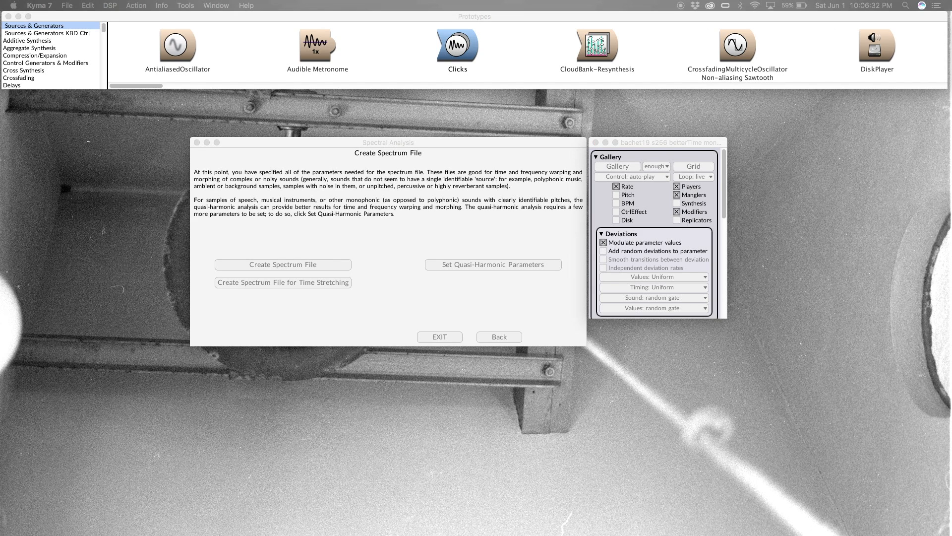
{"action": "left_click", "coordinate": [282, 264]}
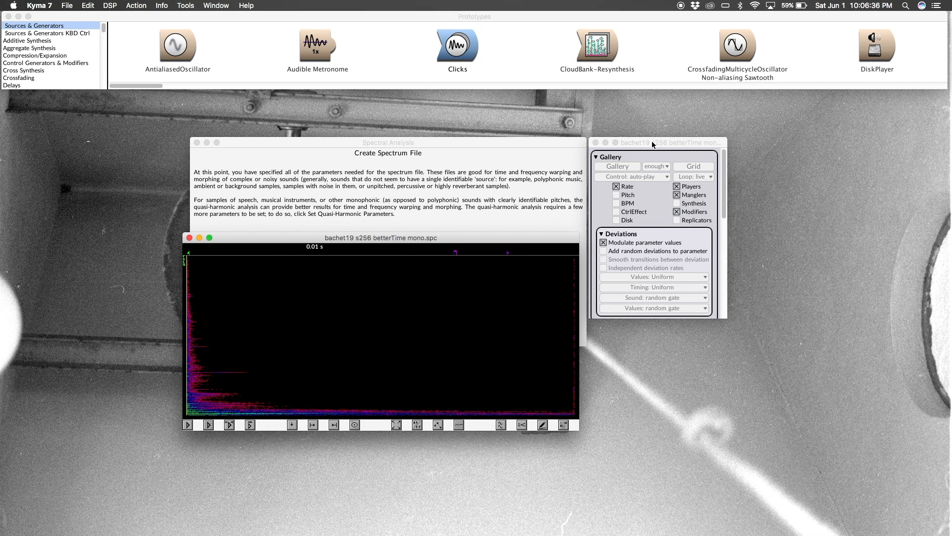
Bring the bachet19 s256 betterTime mono gallery window forward
{"action": "left_click", "coordinate": [663, 142]}
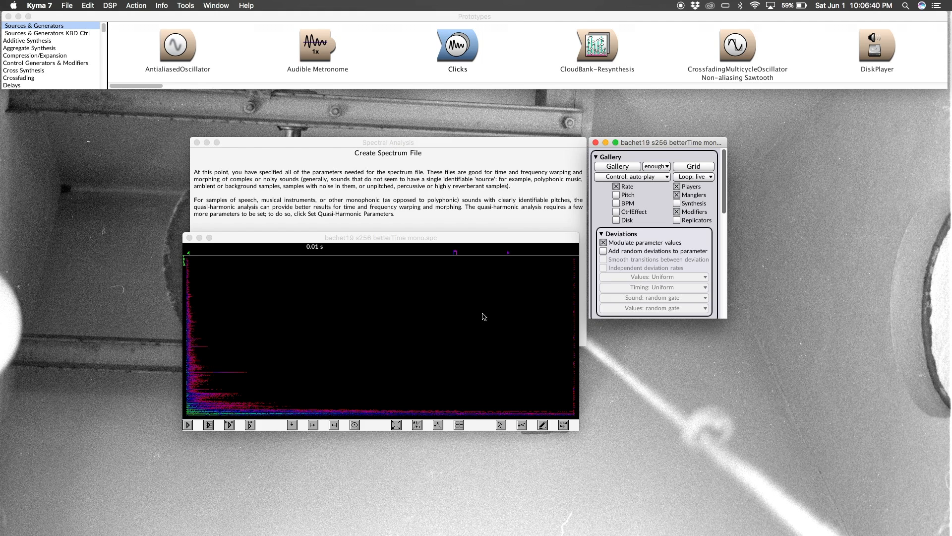
{"action": "mouse_move", "coordinate": [536, 243]}
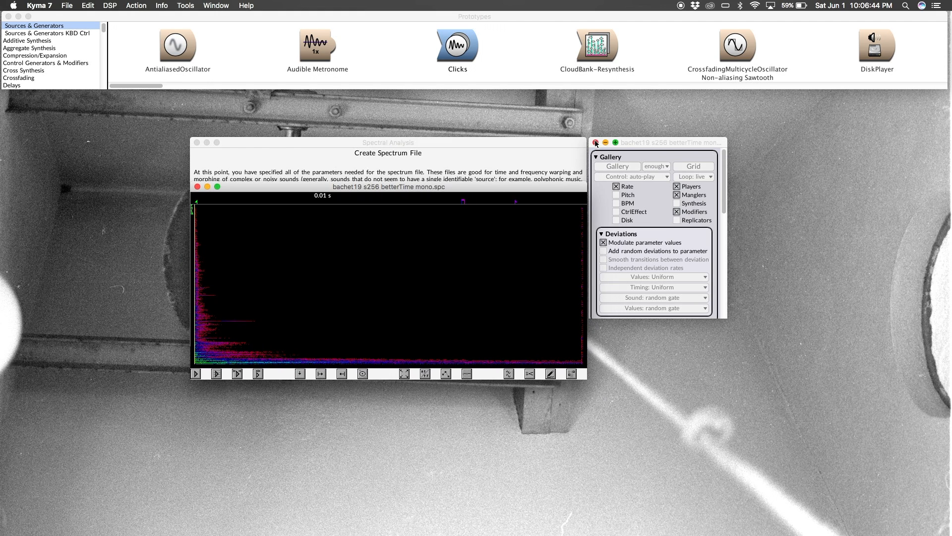
Close the gallery window and play back the analyzed bachet19 spectrum twice
{"action": "left_click", "coordinate": [595, 142]}
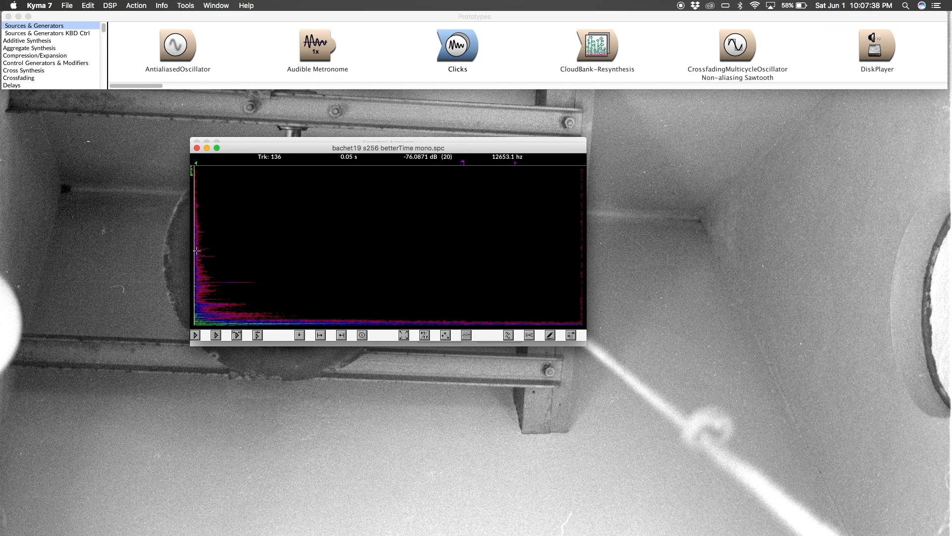
{"action": "mouse_move", "coordinate": [201, 245]}
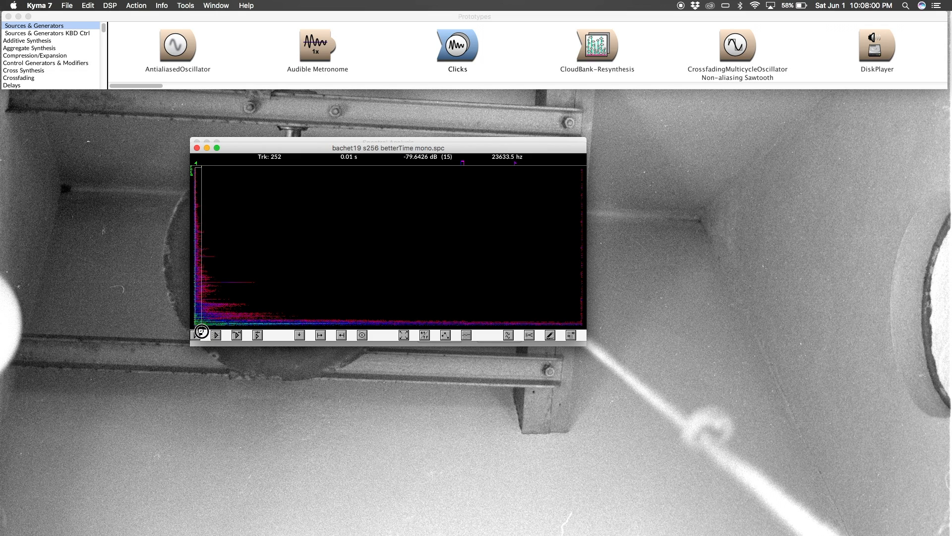
{"action": "left_click", "coordinate": [195, 334]}
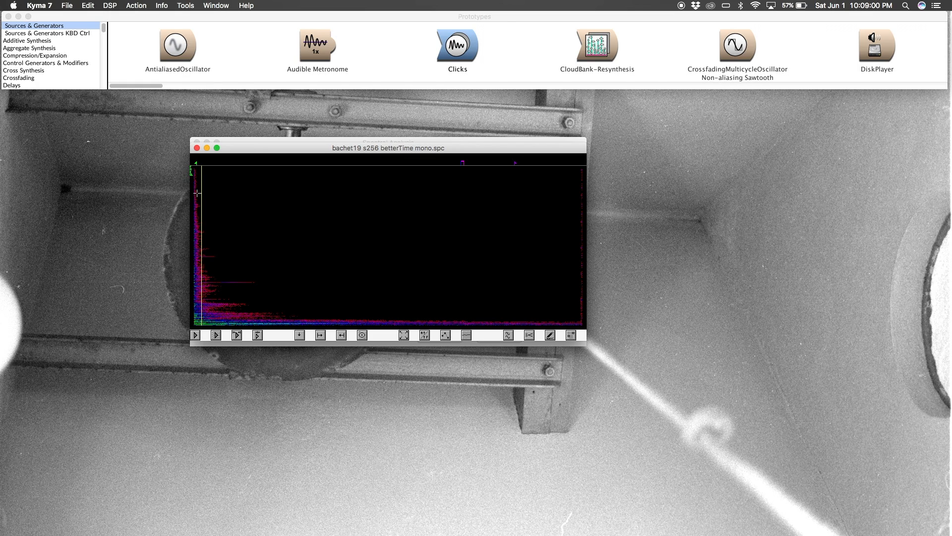
{"action": "left_click", "coordinate": [196, 335]}
{"action": "type", "text": "sumof"}
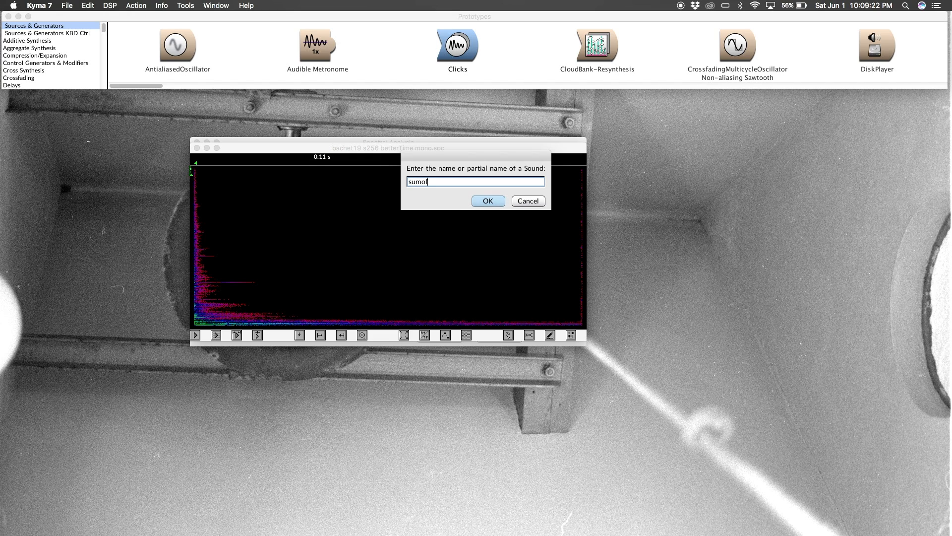
Confirm the 'sumof' search to bring up the SumOfSines prototype
{"action": "left_click", "coordinate": [488, 202]}
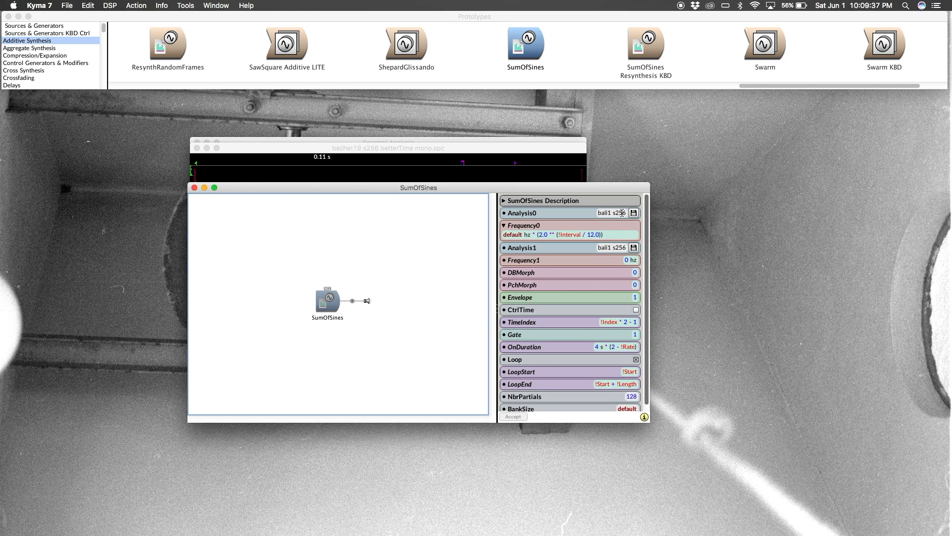
Load 'bachet19 s256 betterTime mono.spc' from Bachet Spectra as the analysis spectrum file
{"action": "left_click", "coordinate": [634, 212]}
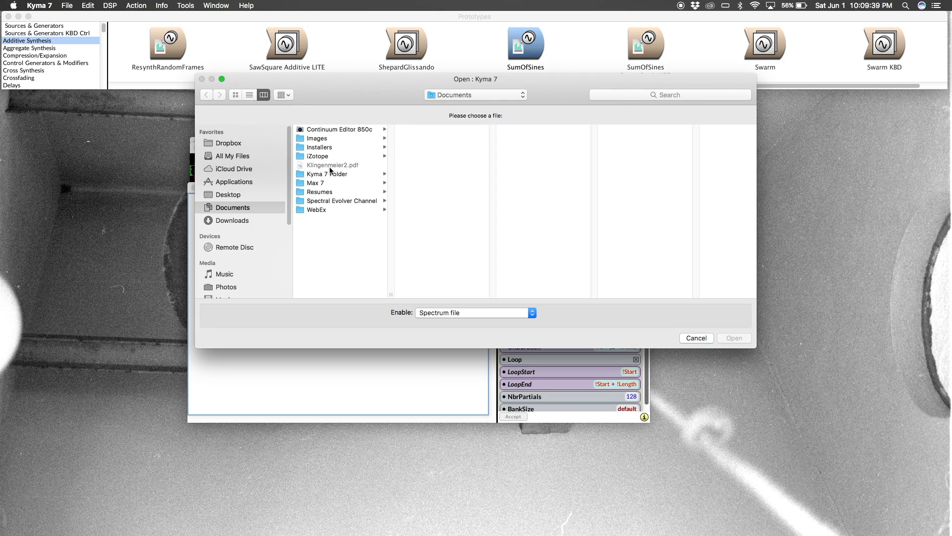
{"action": "left_click", "coordinate": [325, 174]}
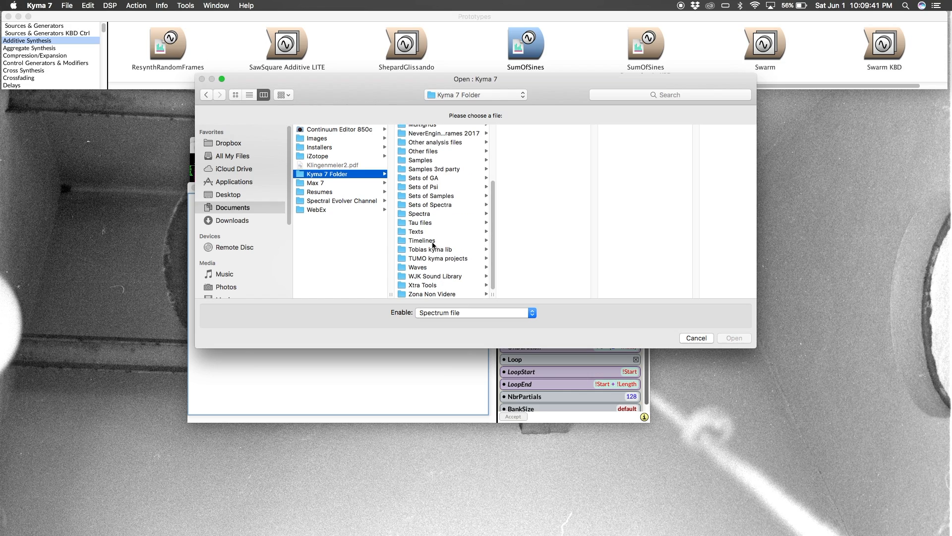
{"action": "mouse_move", "coordinate": [444, 206]}
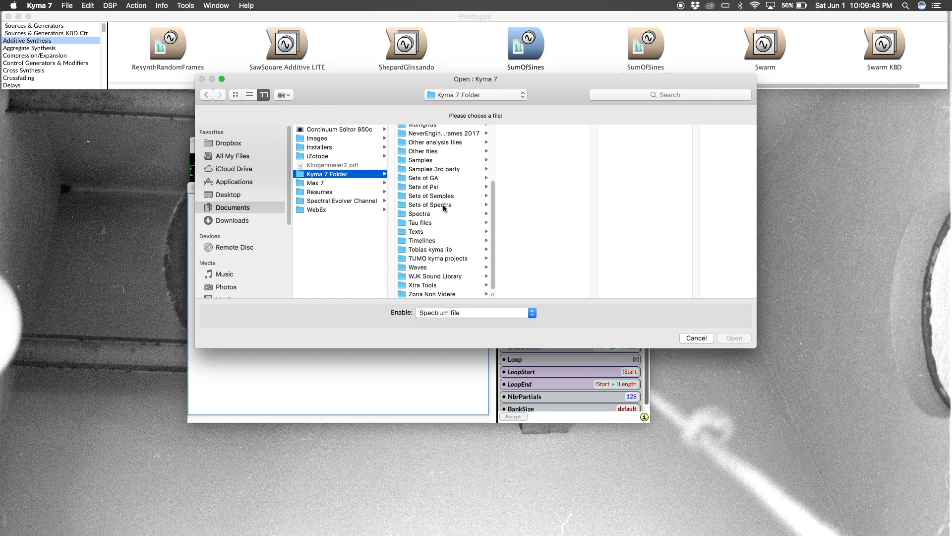
{"action": "left_click", "coordinate": [432, 205]}
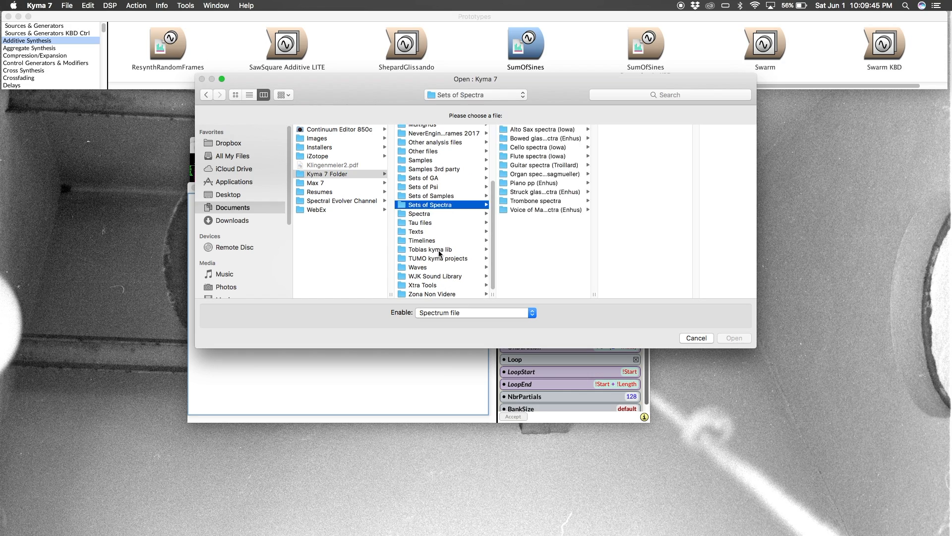
{"action": "left_click", "coordinate": [434, 275]}
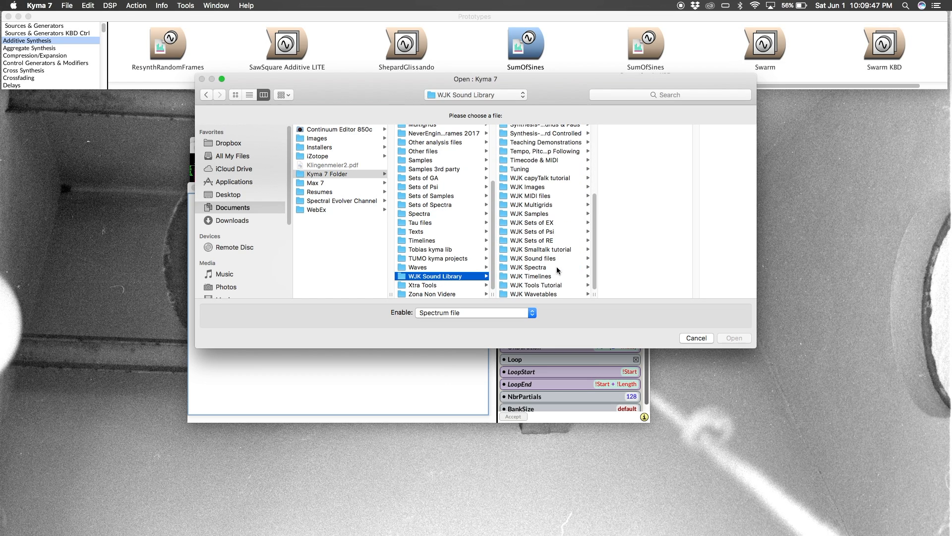
{"action": "left_click", "coordinate": [528, 267]}
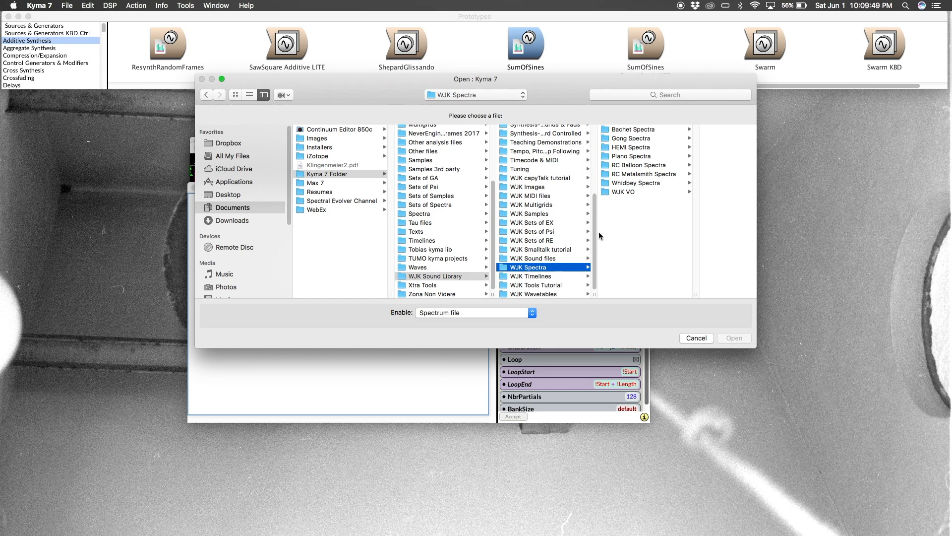
{"action": "left_click", "coordinate": [632, 129]}
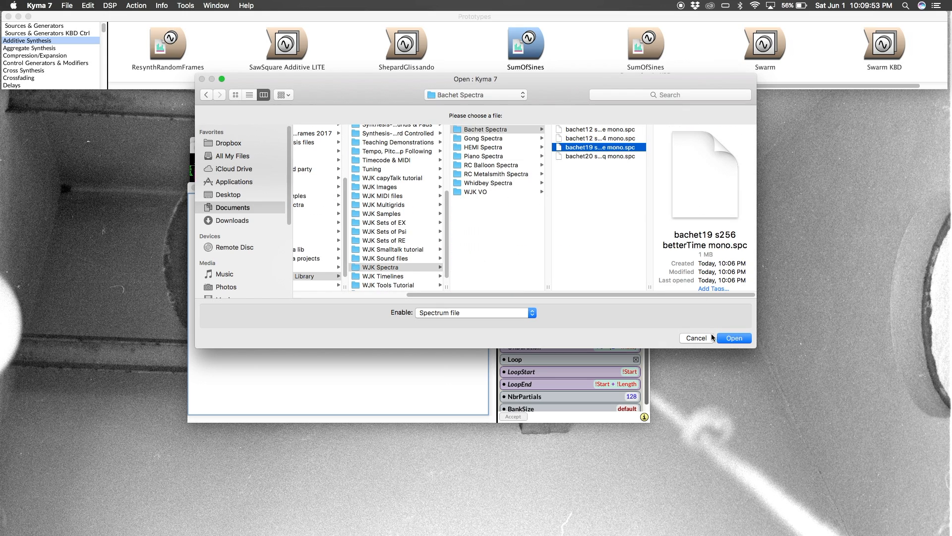
{"action": "left_click", "coordinate": [733, 337]}
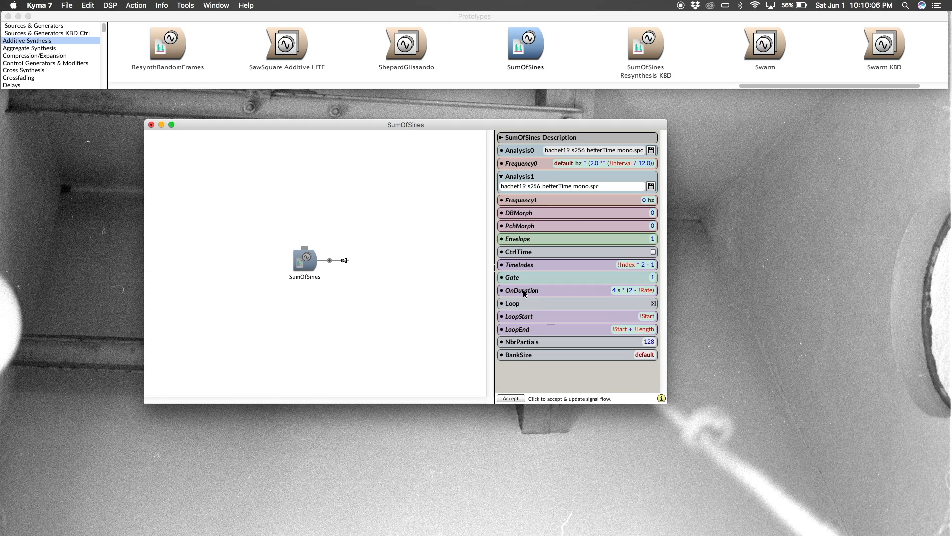
{"action": "mouse_move", "coordinate": [522, 289]}
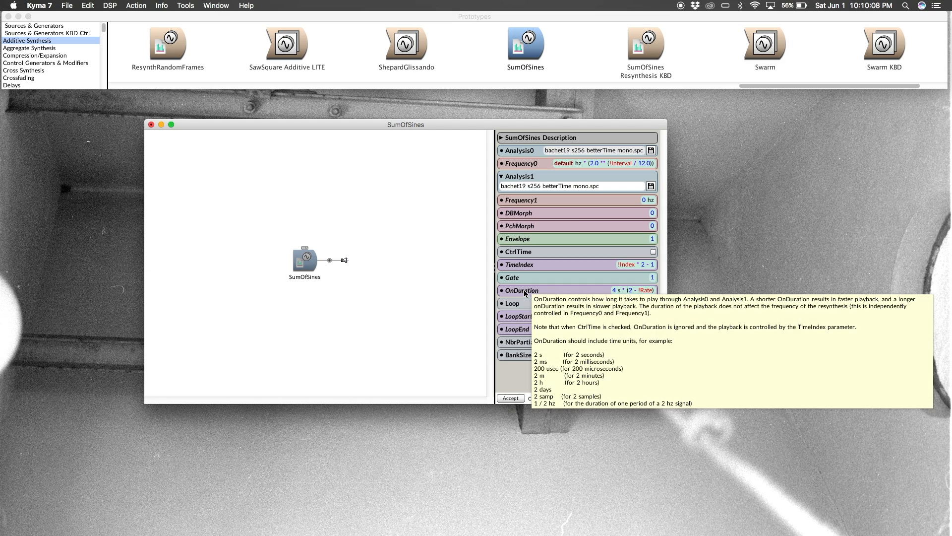
{"action": "left_click", "coordinate": [599, 185]}
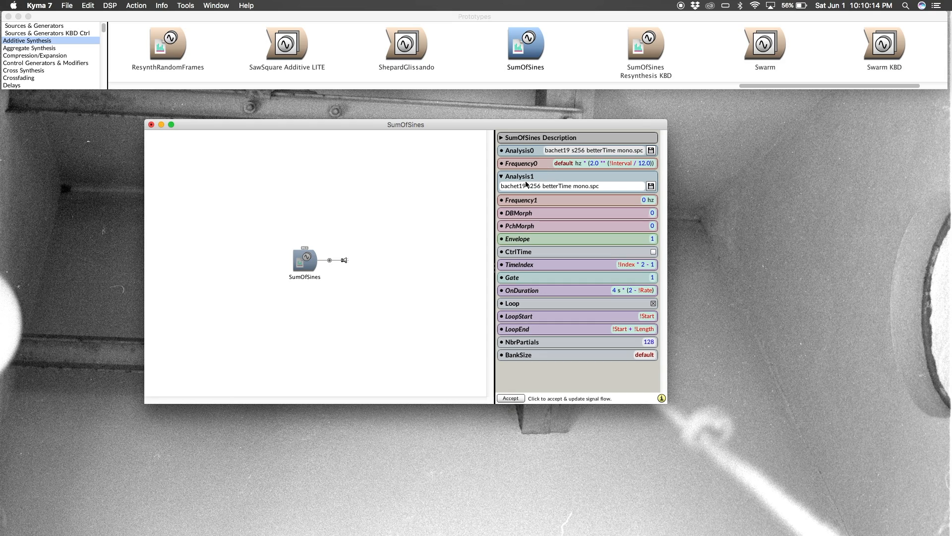
{"action": "mouse_move", "coordinate": [575, 237]}
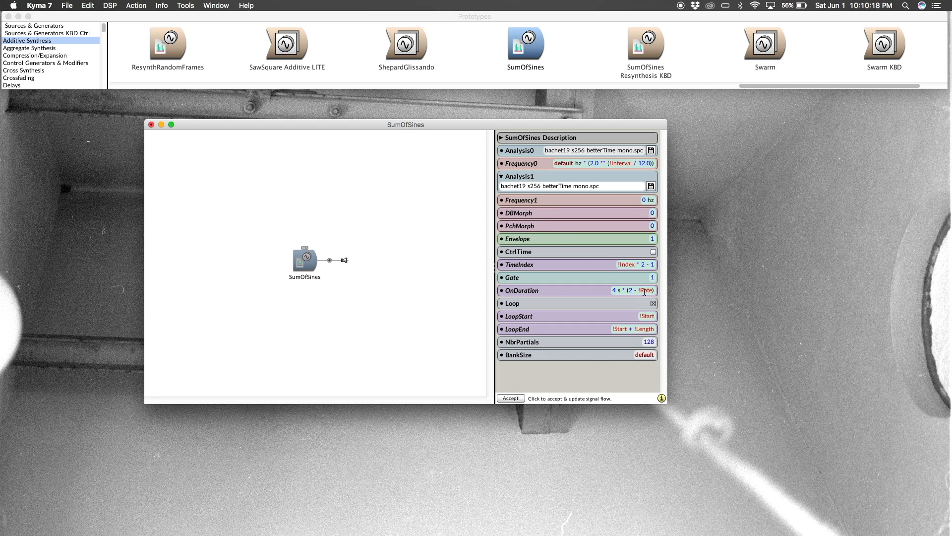
{"action": "left_click", "coordinate": [571, 186]}
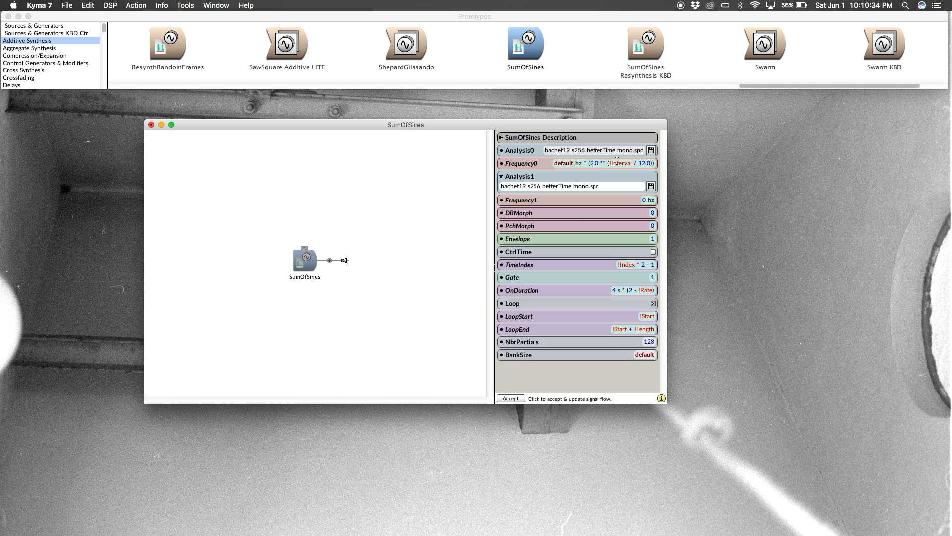
{"action": "left_click", "coordinate": [583, 186]}
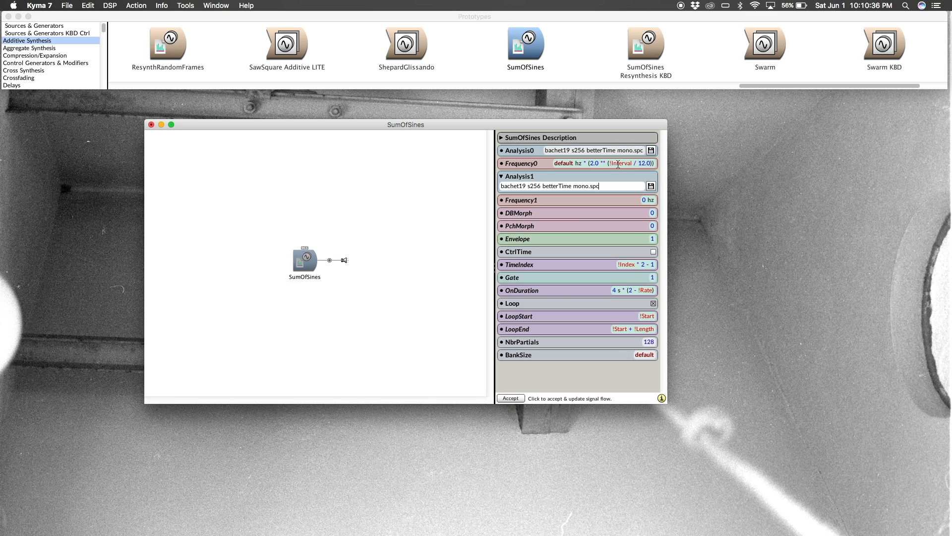
{"action": "mouse_move", "coordinate": [485, 233]}
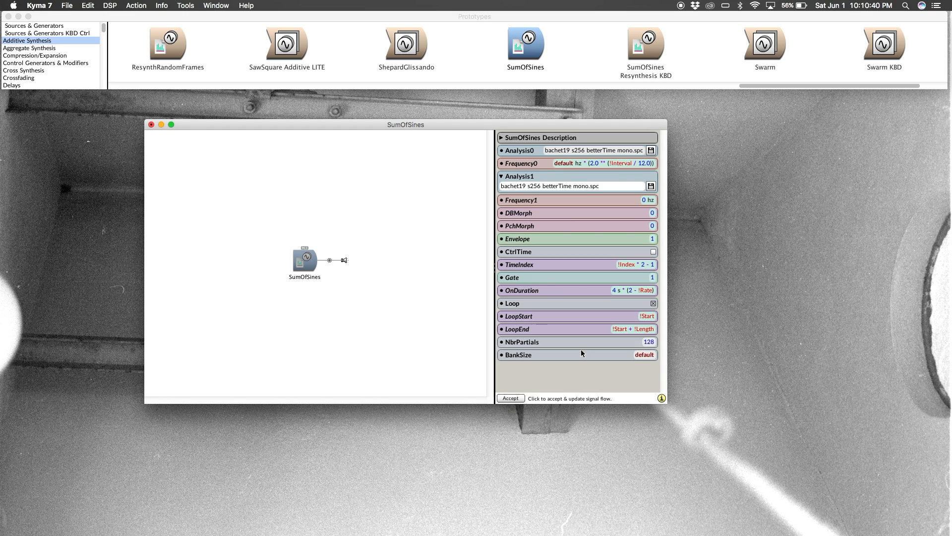
{"action": "left_click", "coordinate": [571, 185]}
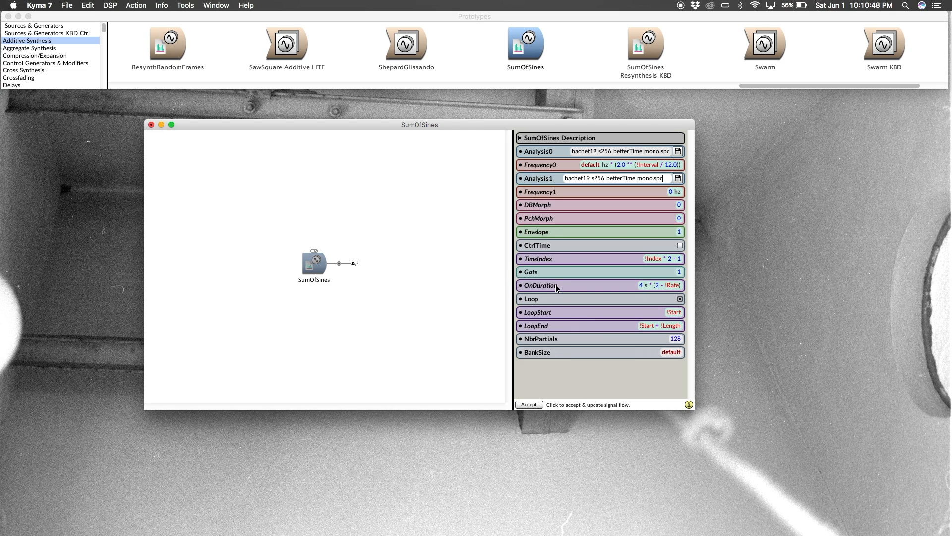
{"action": "mouse_move", "coordinate": [540, 165]}
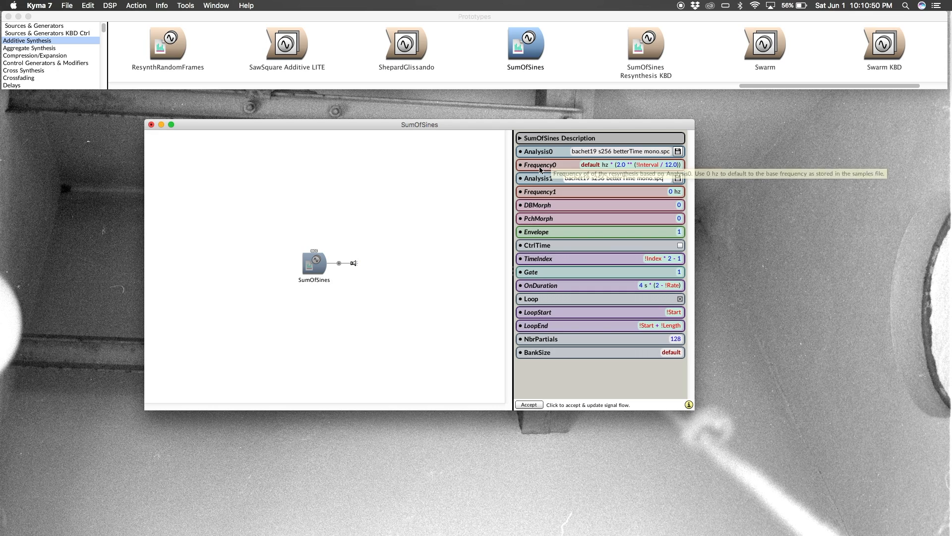
{"action": "mouse_move", "coordinate": [523, 246]}
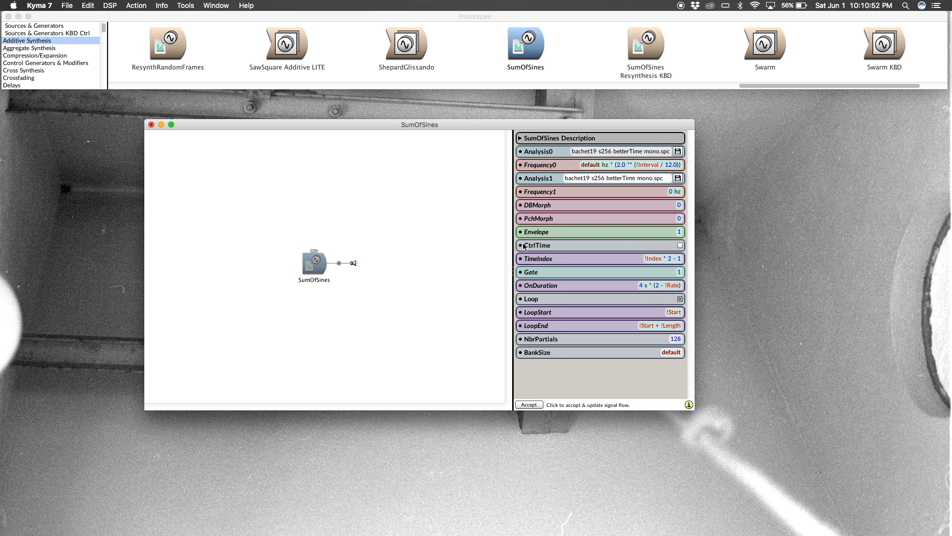
{"action": "mouse_move", "coordinate": [554, 215]}
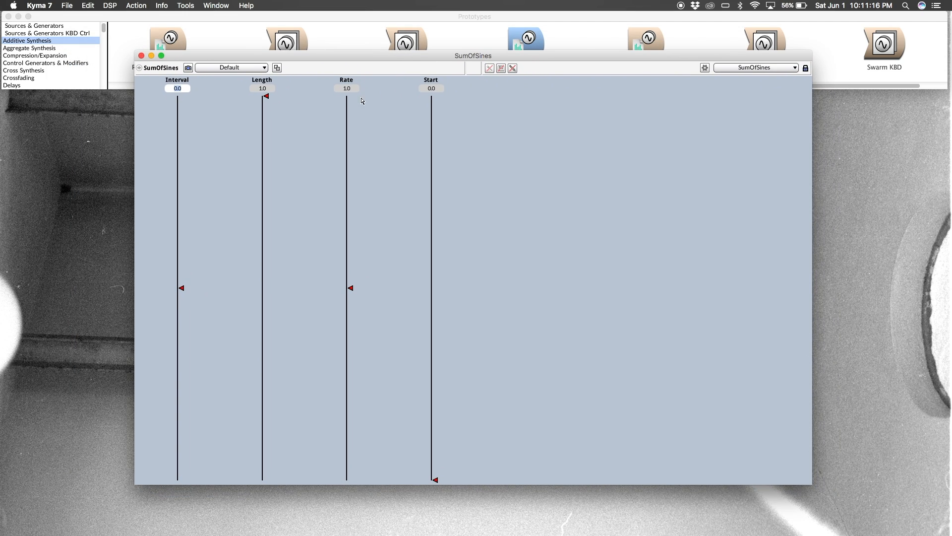
{"action": "mouse_move", "coordinate": [302, 182]}
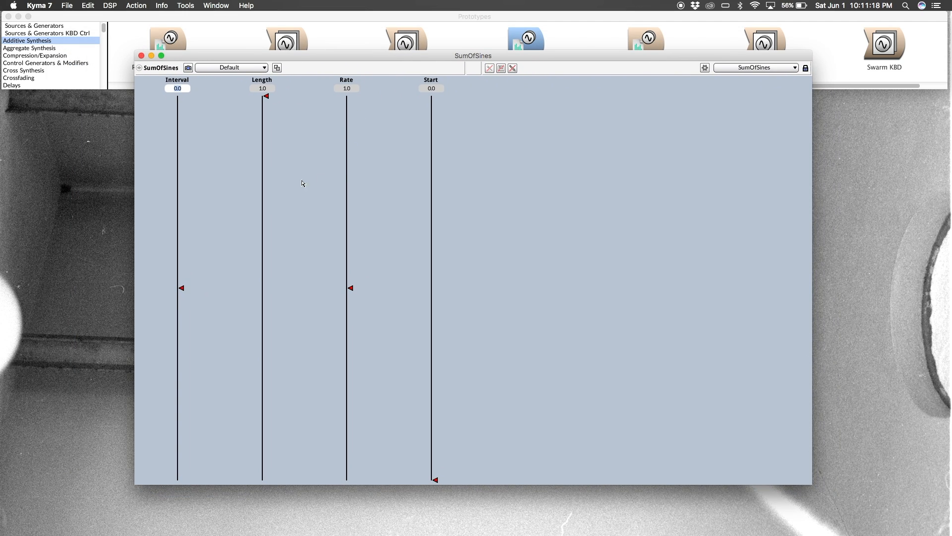
{"action": "mouse_move", "coordinate": [176, 175]}
{"action": "type", "text": "1.44"}
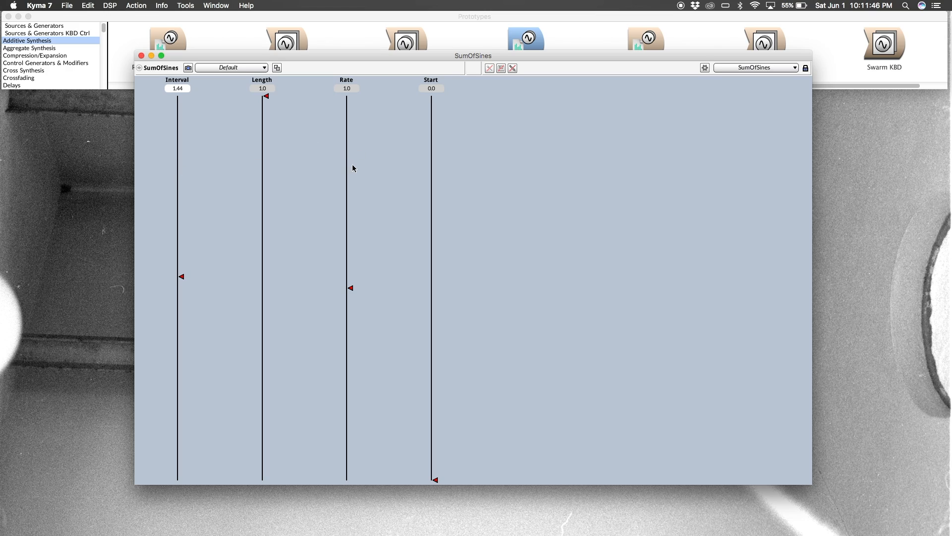
{"action": "mouse_move", "coordinate": [354, 178]}
{"action": "type", "text": "0"}
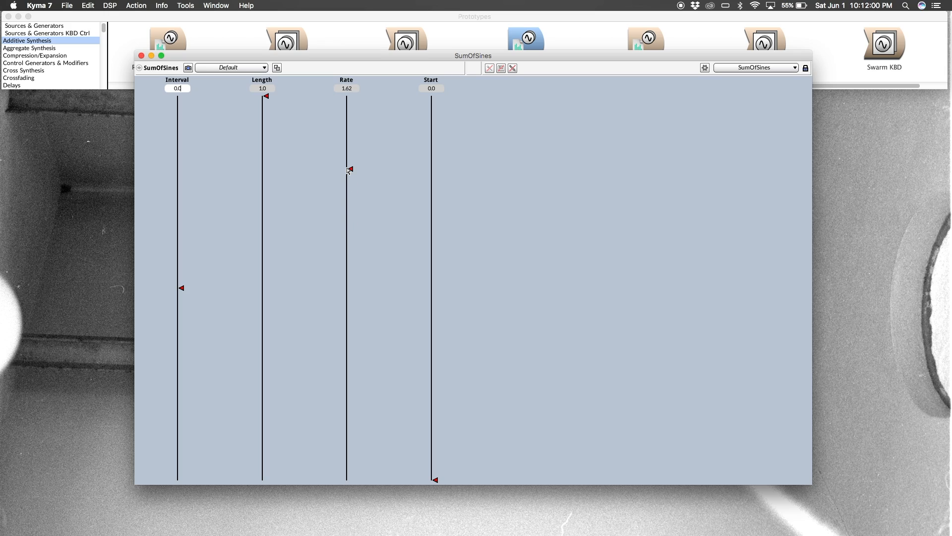
Raise the resynthesis Rate to about 1.68, then lower it to 0.46
{"action": "left_click_drag", "start_coordinate": [348, 170], "coordinate": [350, 158]}
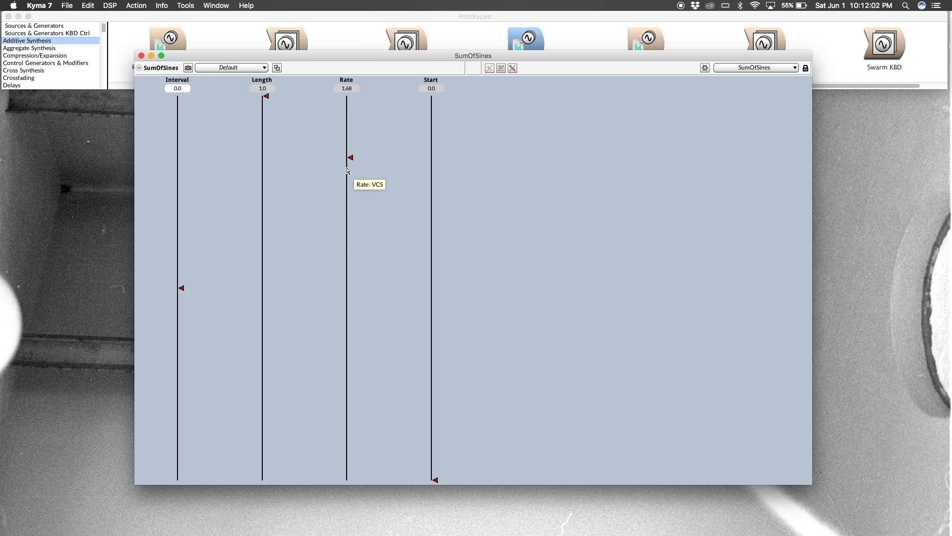
{"action": "left_click_drag", "start_coordinate": [350, 158], "coordinate": [351, 185]}
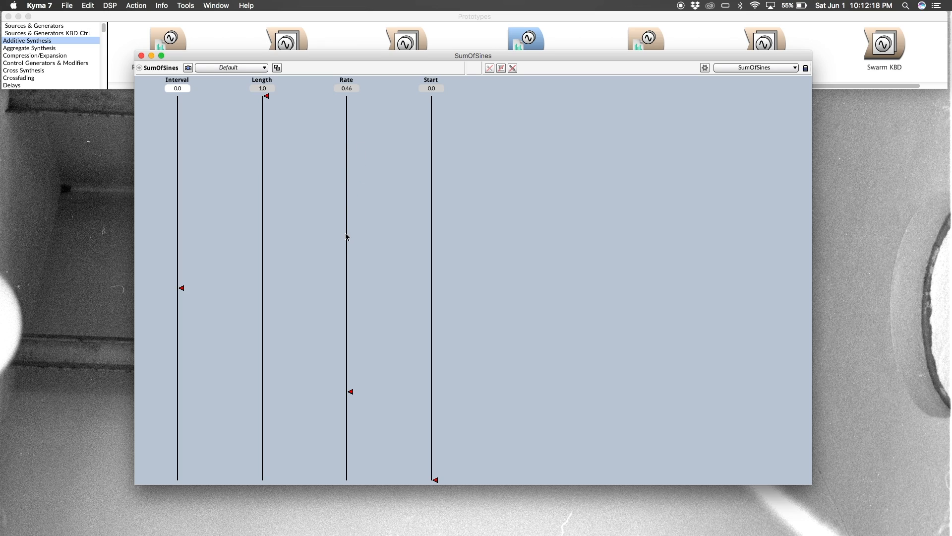
{"action": "mouse_move", "coordinate": [227, 205]}
{"action": "type", "text": "s"}
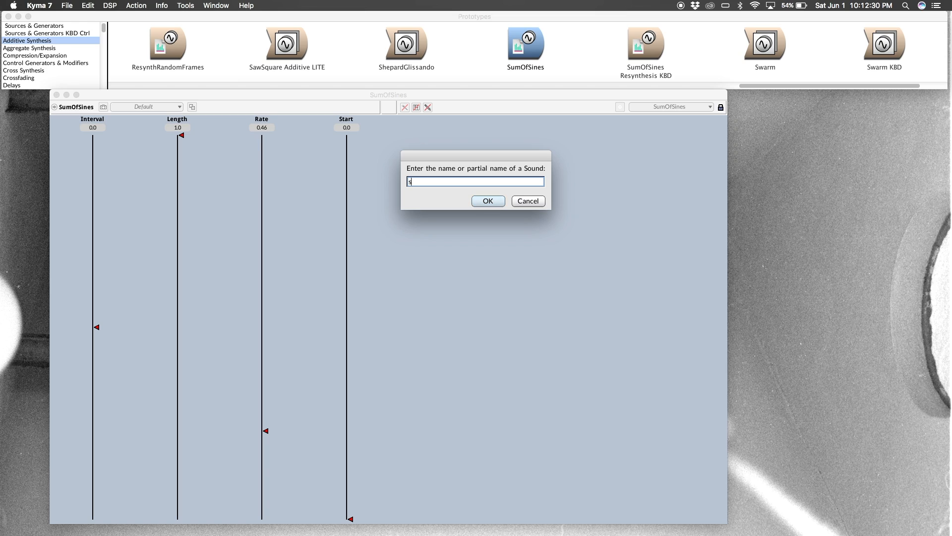
Open a new Sample sound from the prototypes and set its sample to bachet19
{"action": "left_click", "coordinate": [488, 201]}
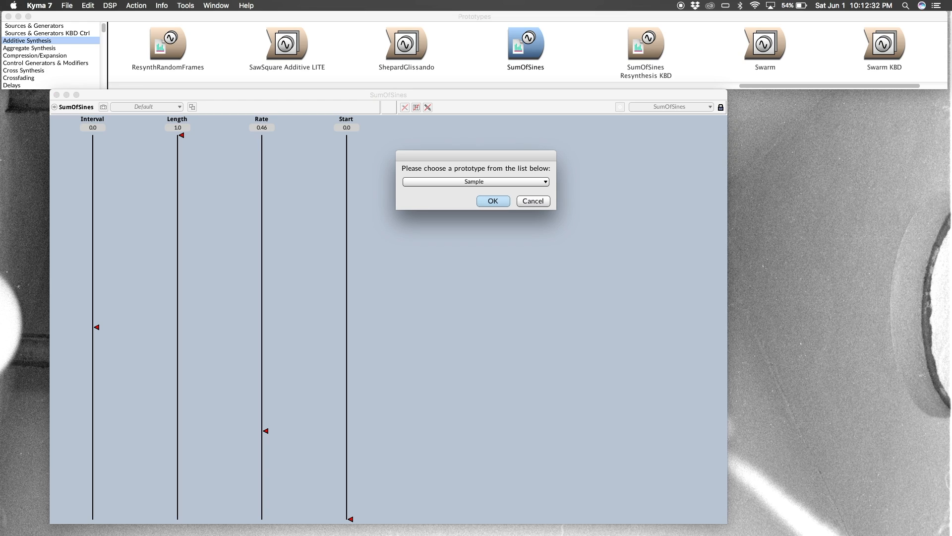
{"action": "left_click", "coordinate": [493, 202]}
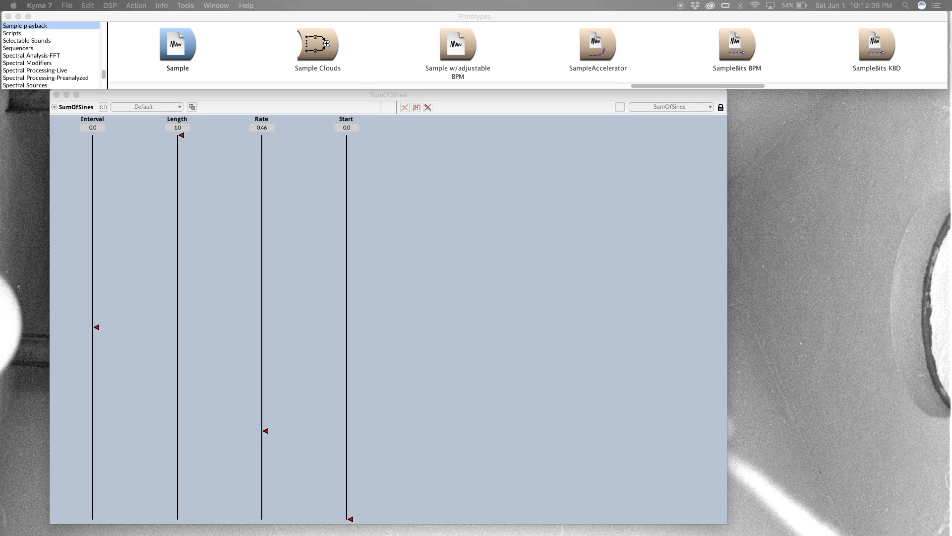
{"action": "double_click", "coordinate": [178, 45]}
{"action": "type", "text": "bac"}
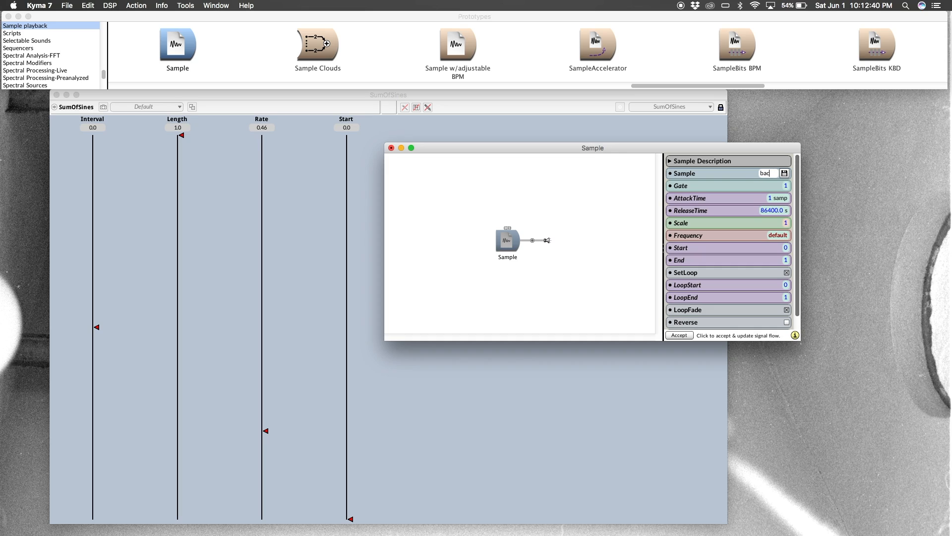
{"action": "type", "text": "hachet18"}
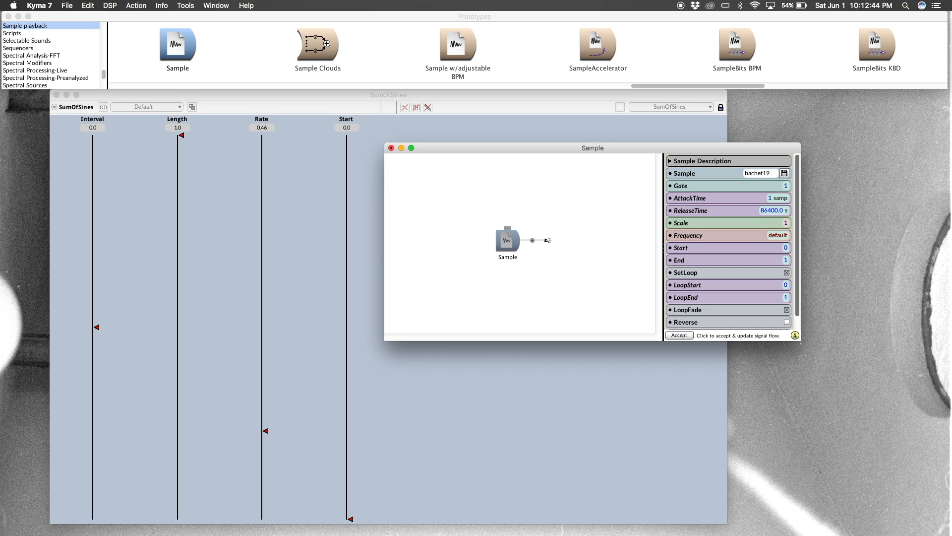
{"action": "left_click", "coordinate": [747, 235]}
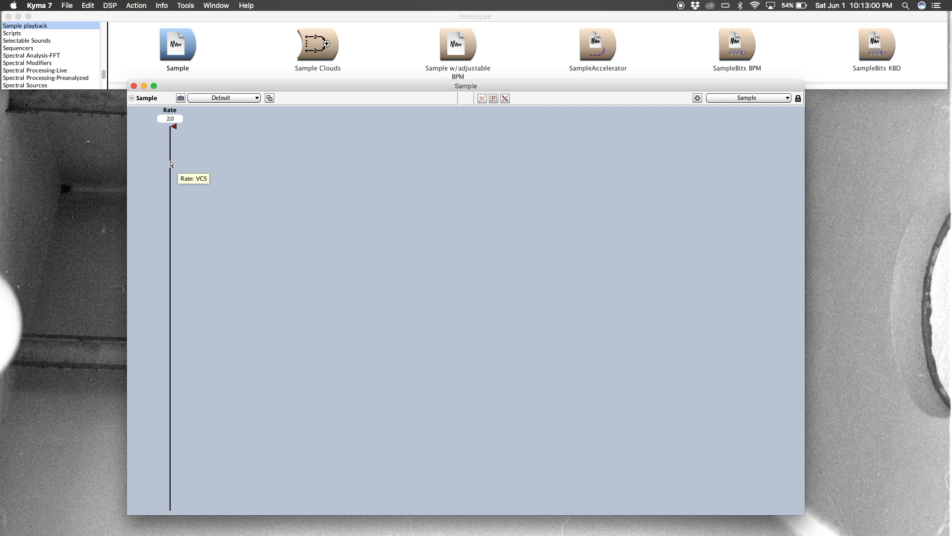
Vary the bachet19 Sample's playback Rate from the control surface, reaching 2.0
{"action": "left_click_drag", "start_coordinate": [173, 126], "coordinate": [173, 130]}
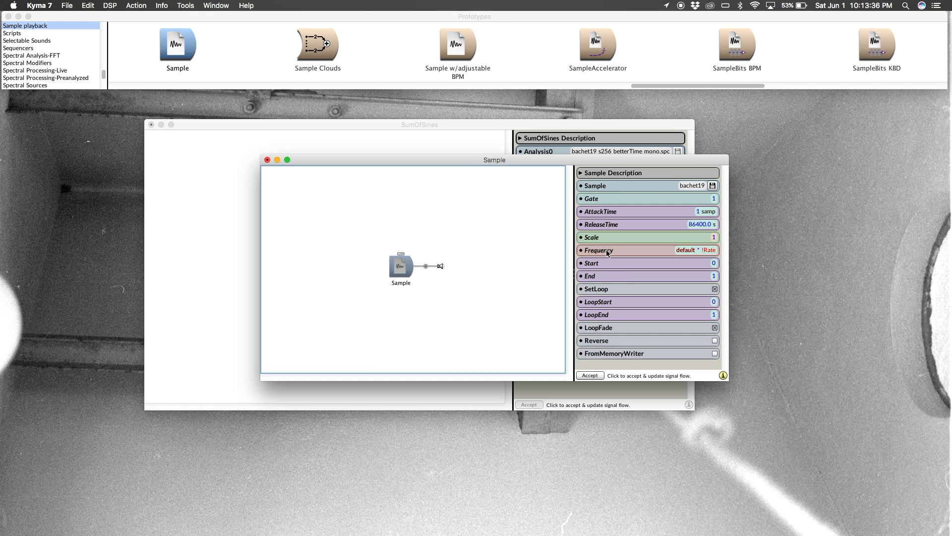
{"action": "mouse_move", "coordinate": [493, 259]}
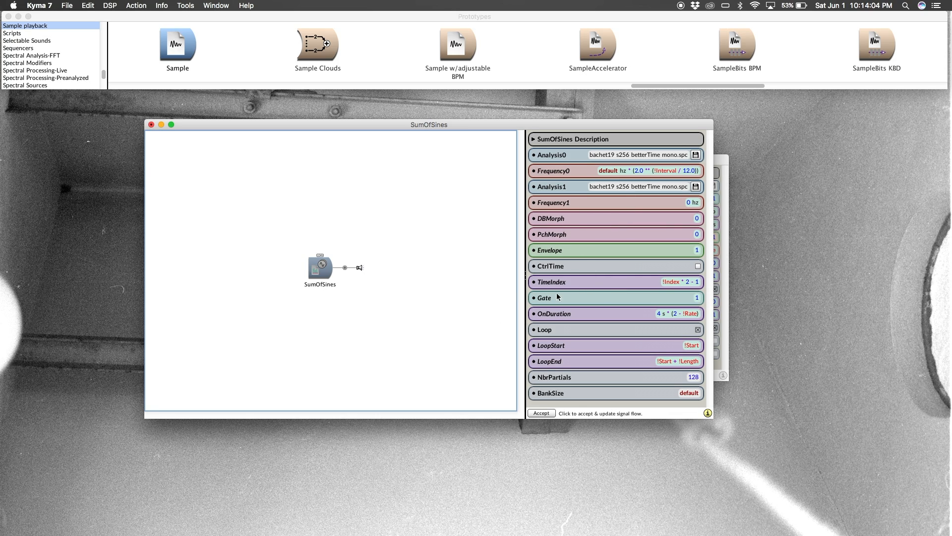
{"action": "mouse_move", "coordinate": [463, 291]}
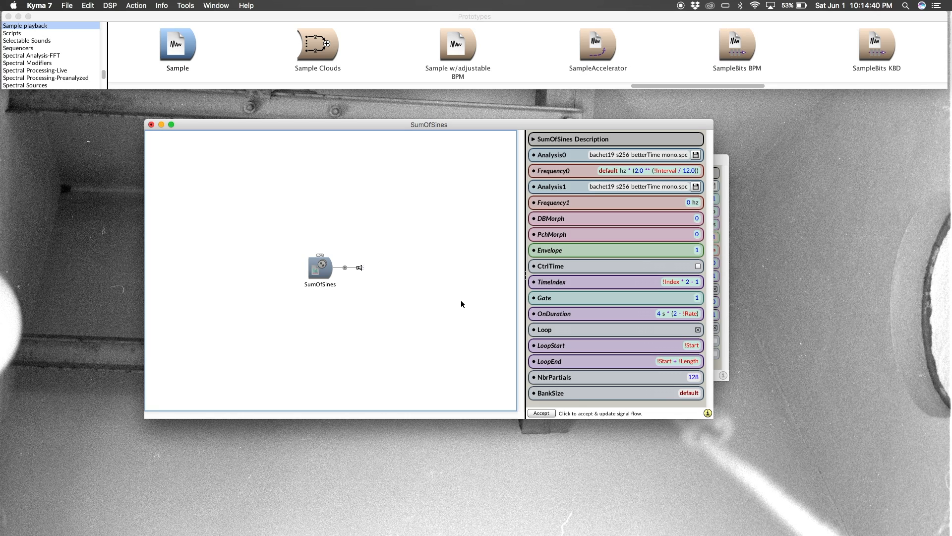
{"action": "mouse_move", "coordinate": [469, 129]}
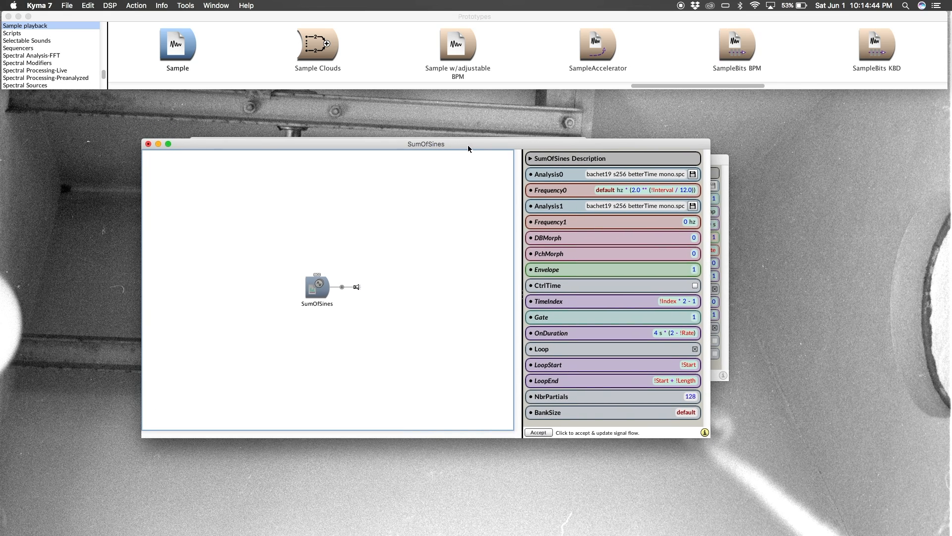
{"action": "mouse_move", "coordinate": [671, 17]}
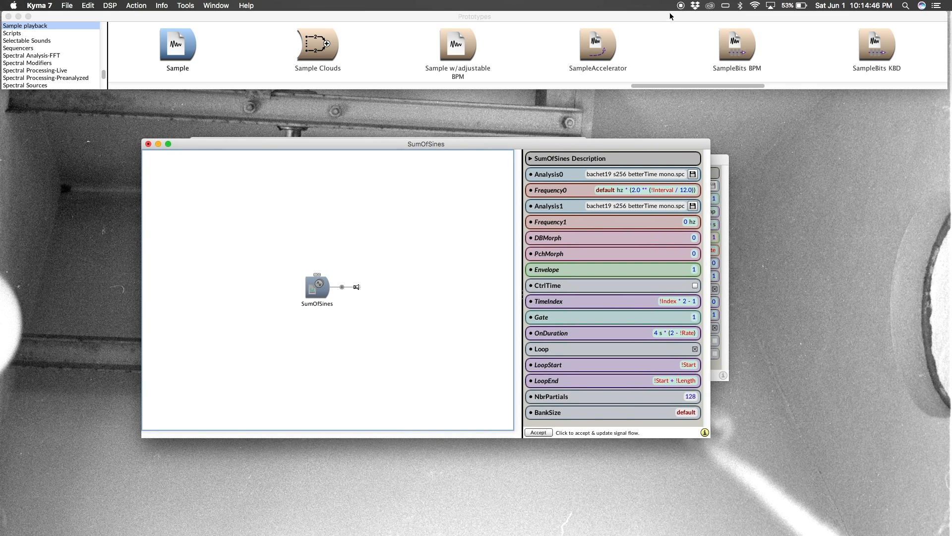